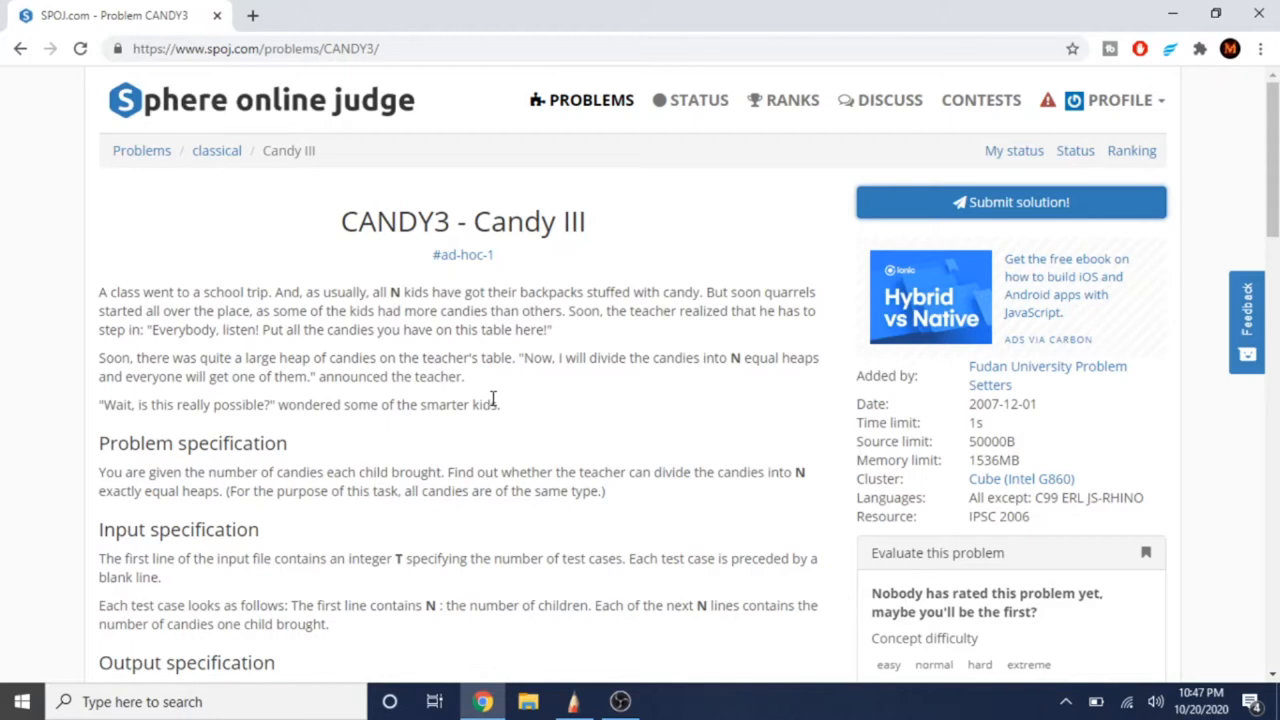
# Read the CANDY3 problem down to the output specification, then switch to SketchBook
pyautogui.scroll(-3)
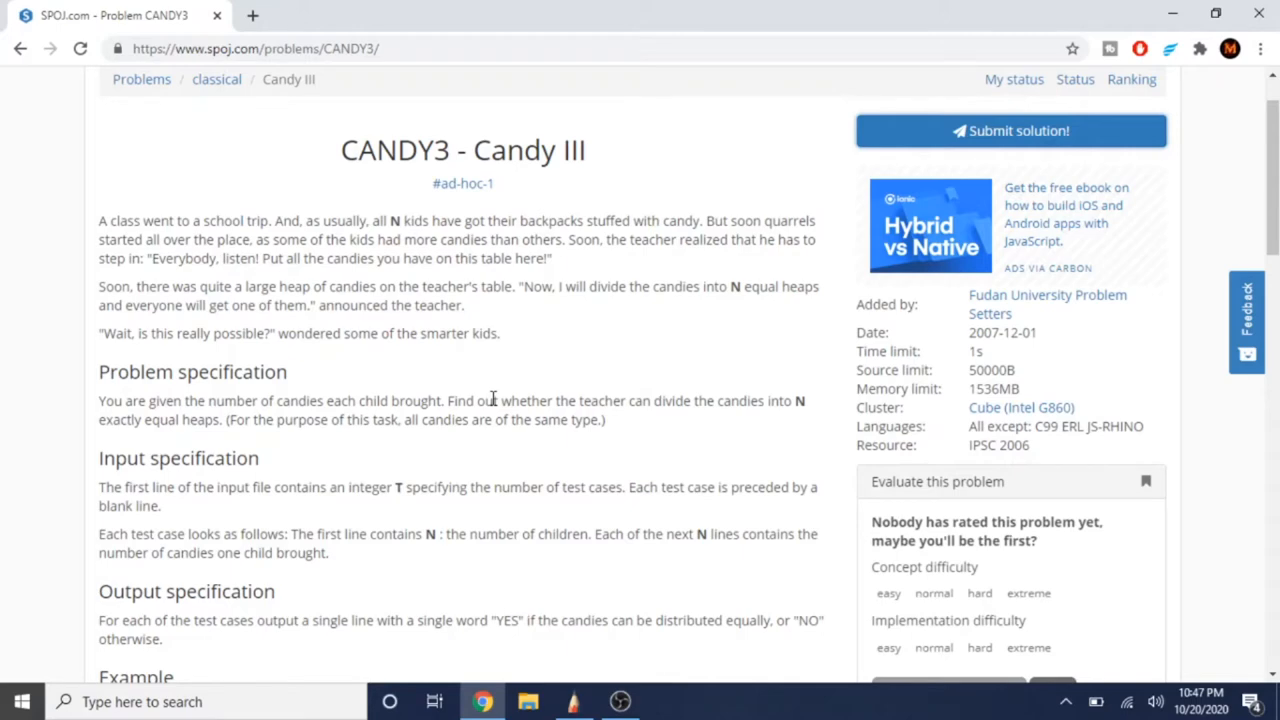
pyautogui.scroll(-3)
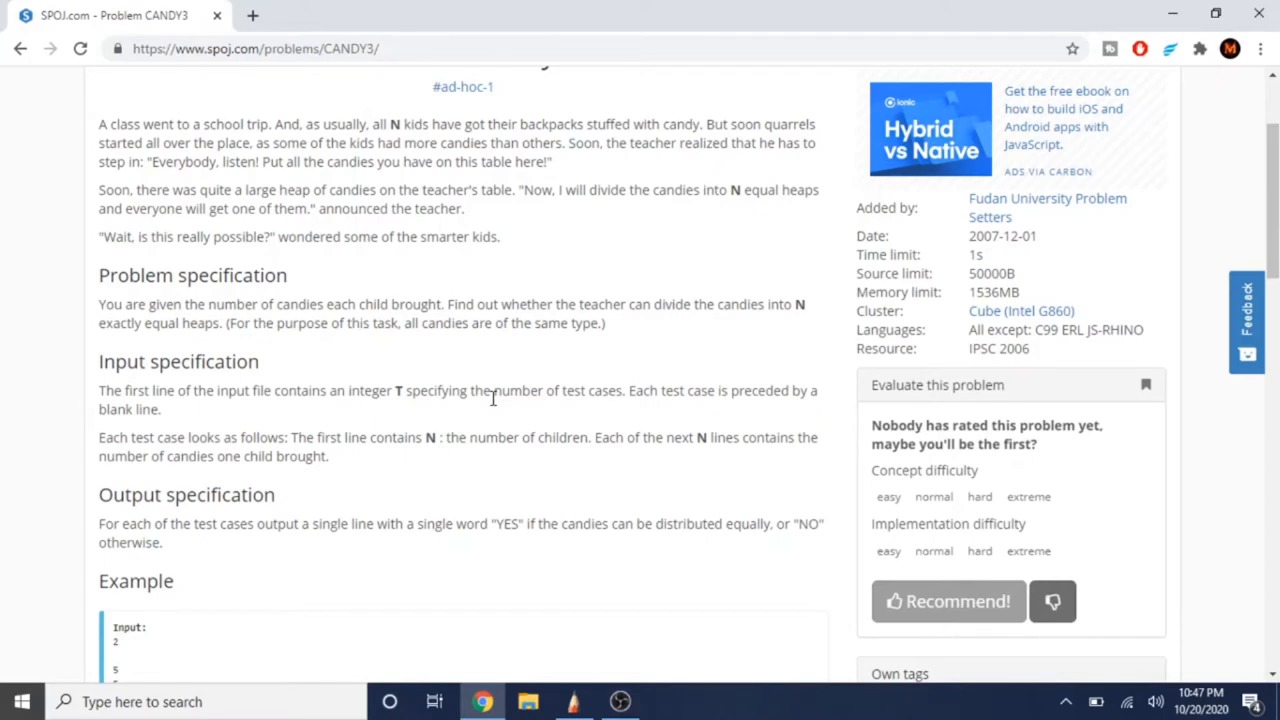
pyautogui.click(573, 701)
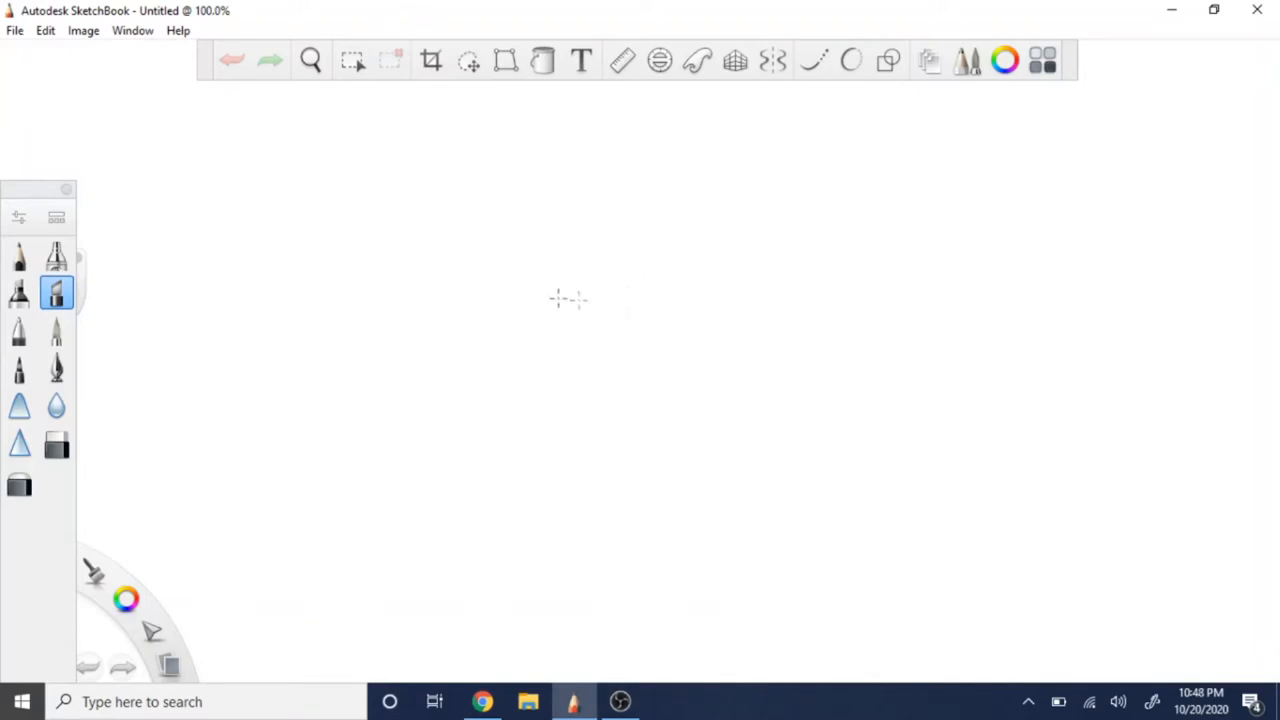
# Handwrite the identity (a+b)%c ≡ a%c + b%c with the pencil
pyautogui.moveTo(500, 280); pyautogui.dragTo(485, 335)
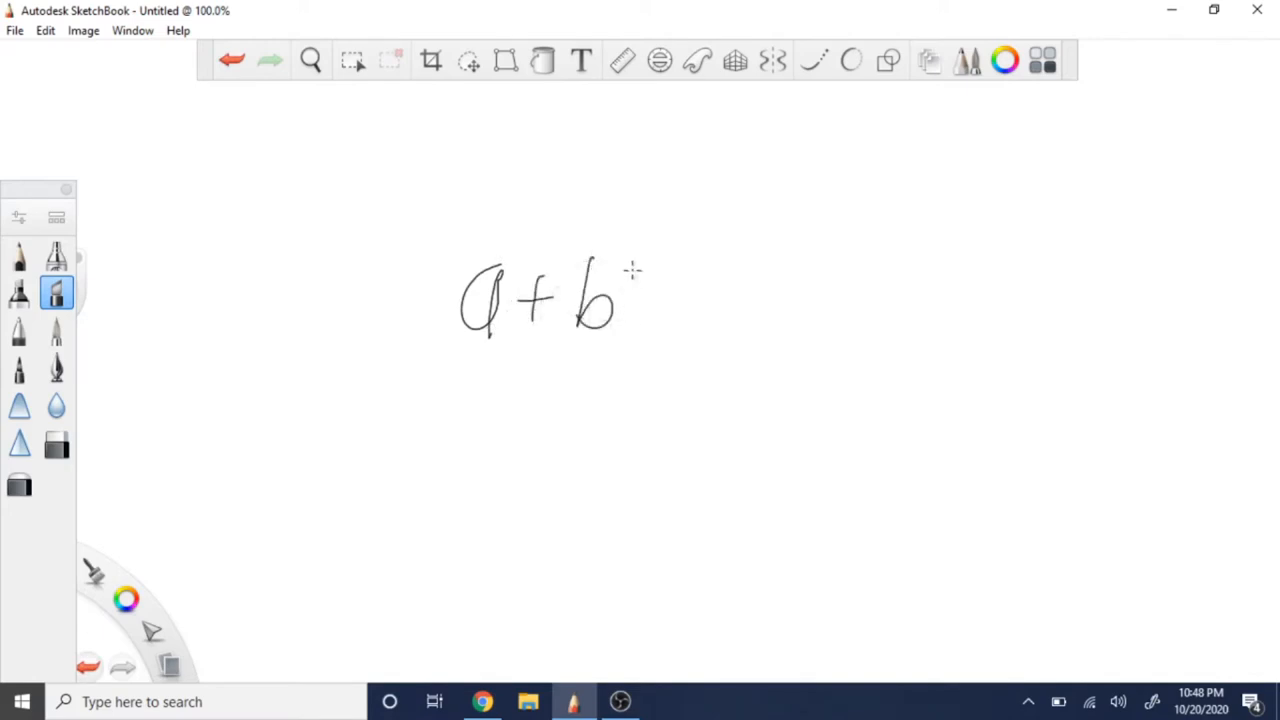
pyautogui.moveTo(478, 235); pyautogui.dragTo(432, 375)
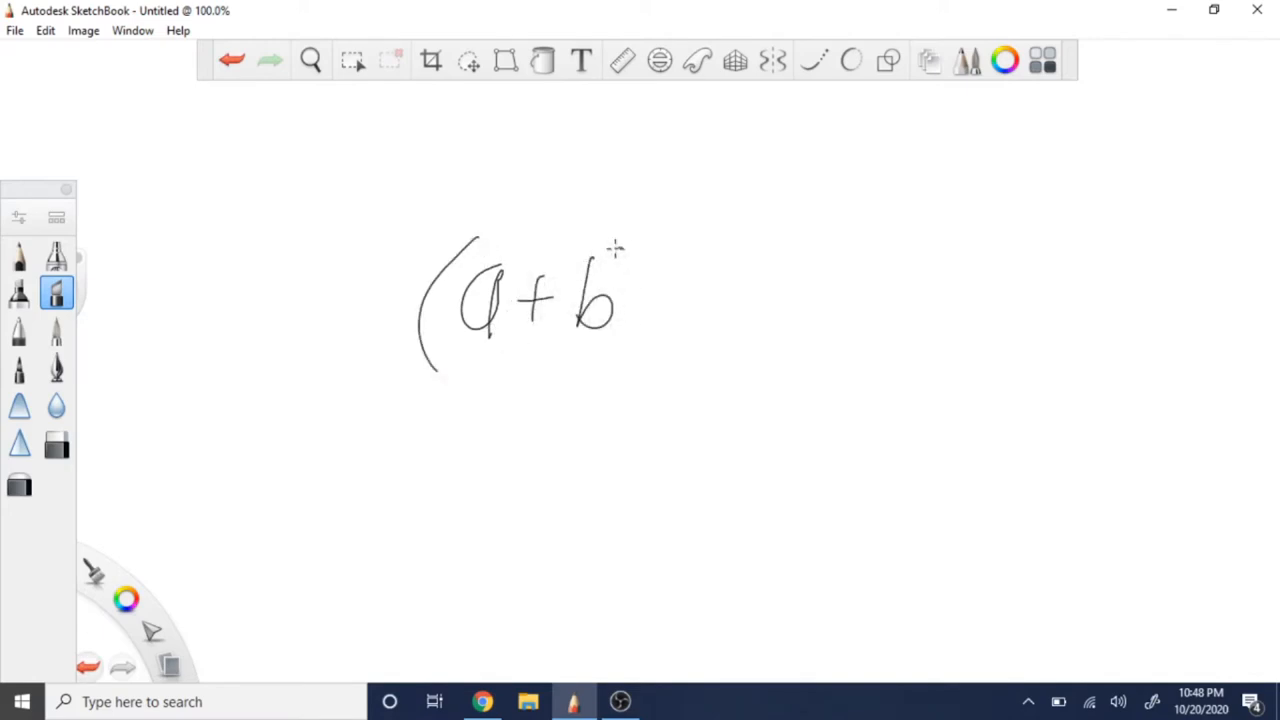
pyautogui.moveTo(620, 250); pyautogui.dragTo(800, 340)
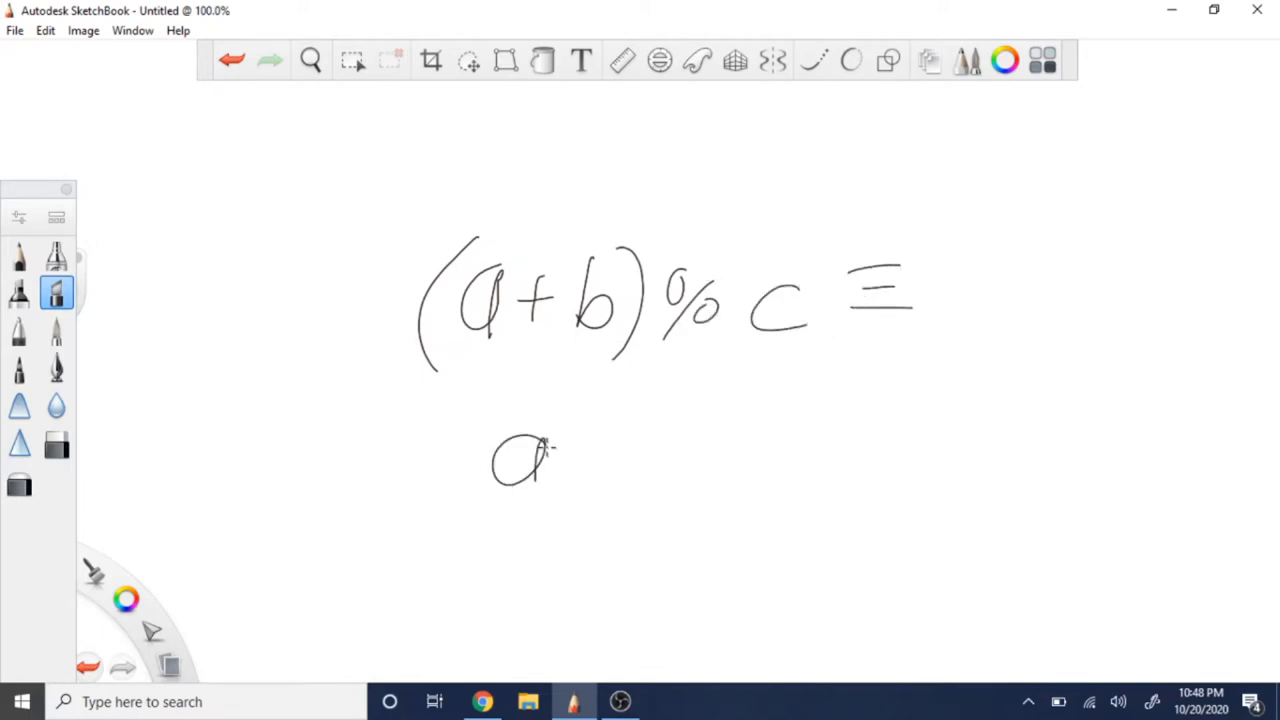
pyautogui.moveTo(560, 460); pyautogui.dragTo(740, 460)
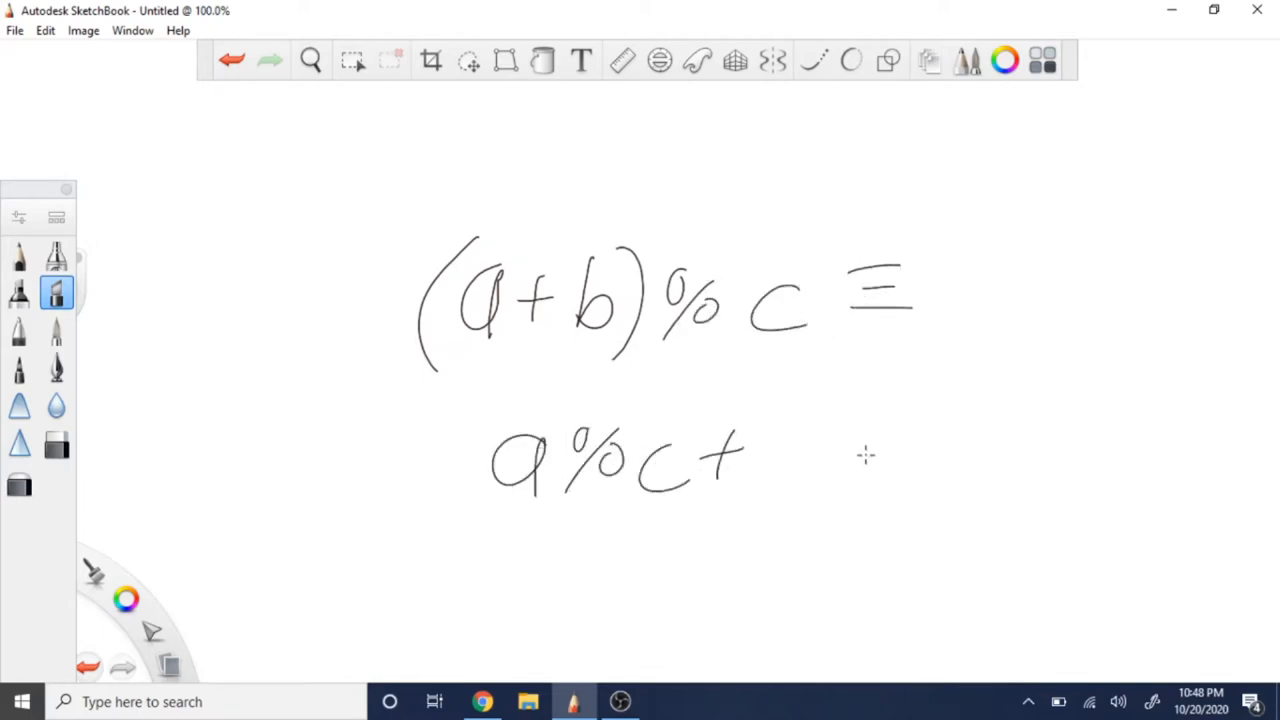
pyautogui.moveTo(800, 460); pyautogui.dragTo(980, 490)
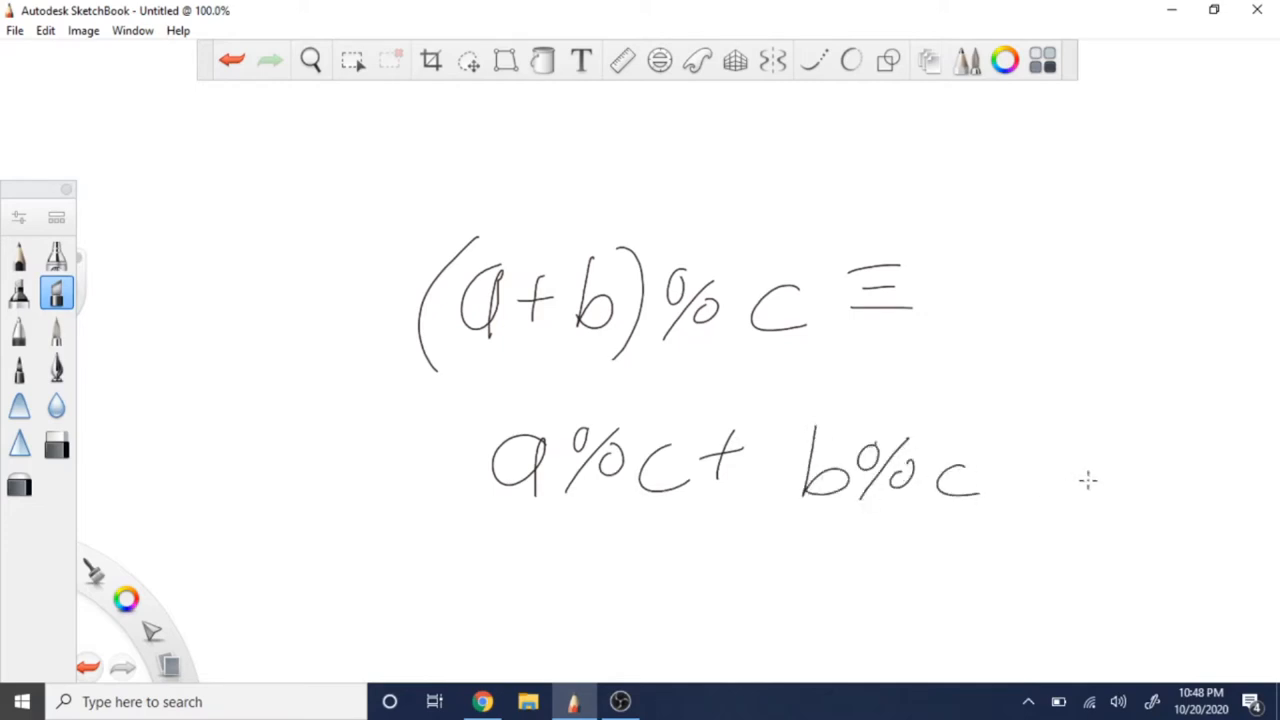
# Underline both sides of the identity, then clear the canvas via Edit > Clear
pyautogui.moveTo(500, 515); pyautogui.dragTo(800, 585)
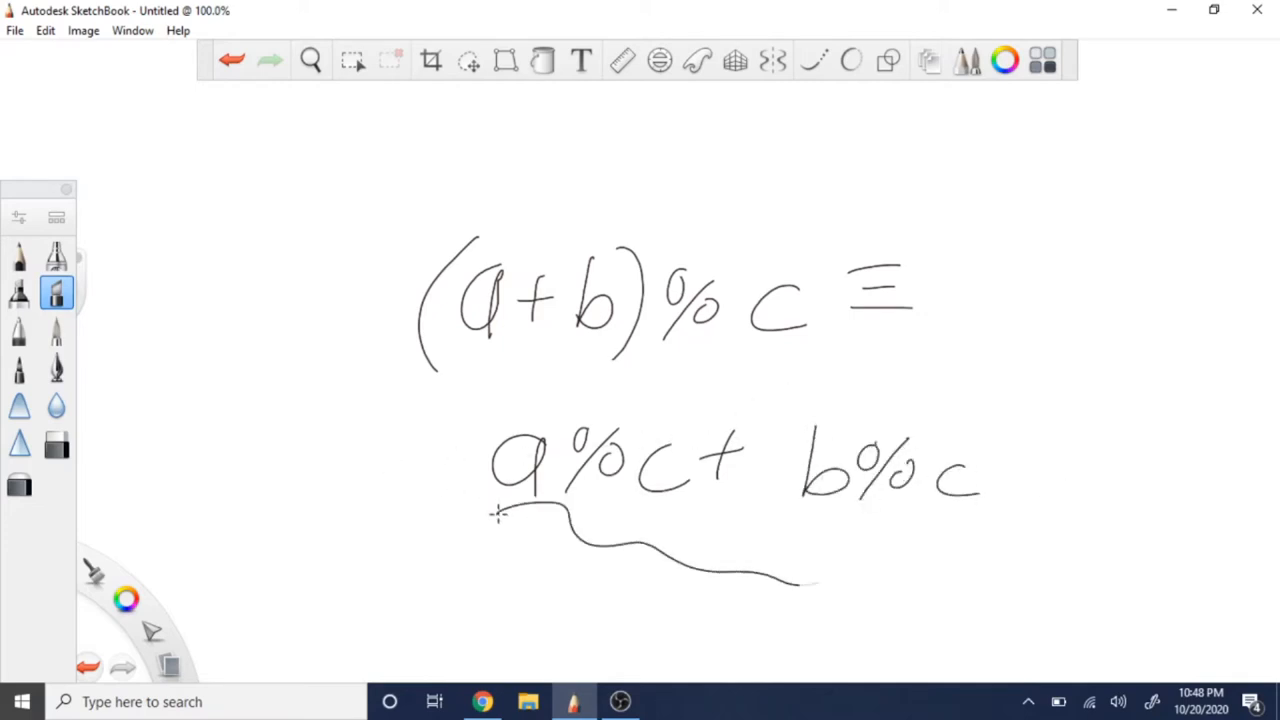
pyautogui.moveTo(425, 385); pyautogui.dragTo(800, 360)
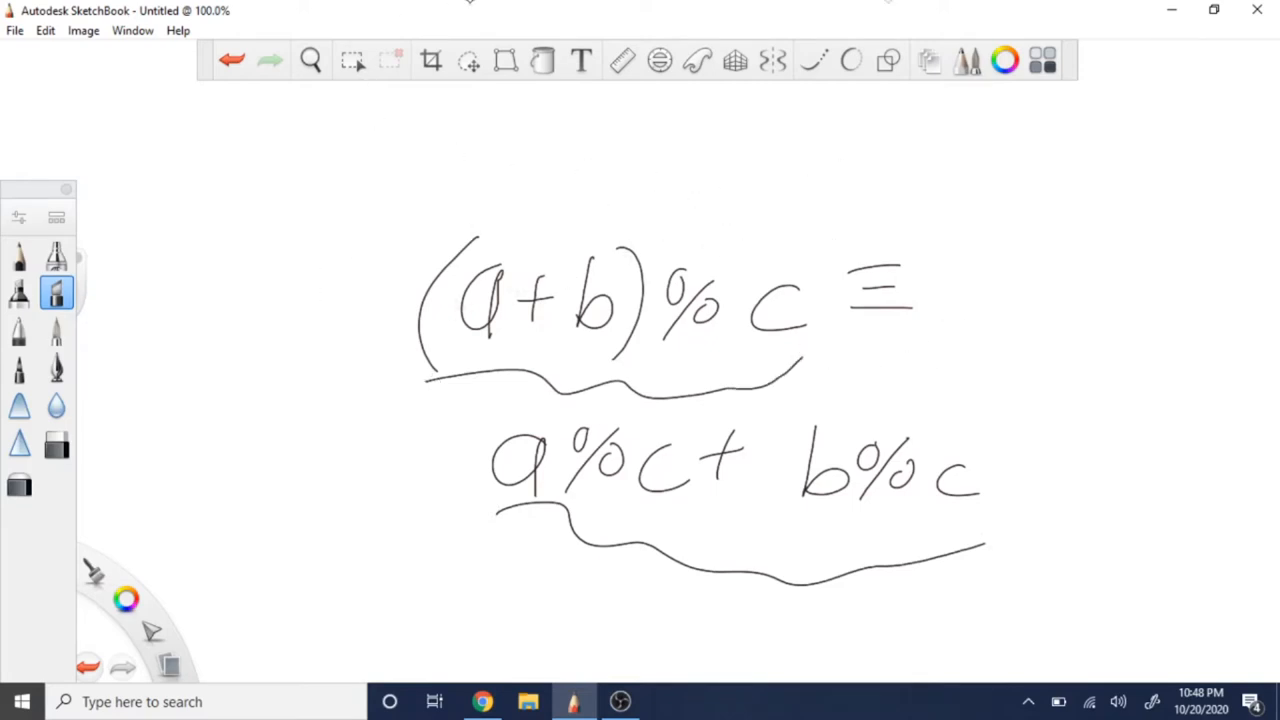
pyautogui.click(45, 30)
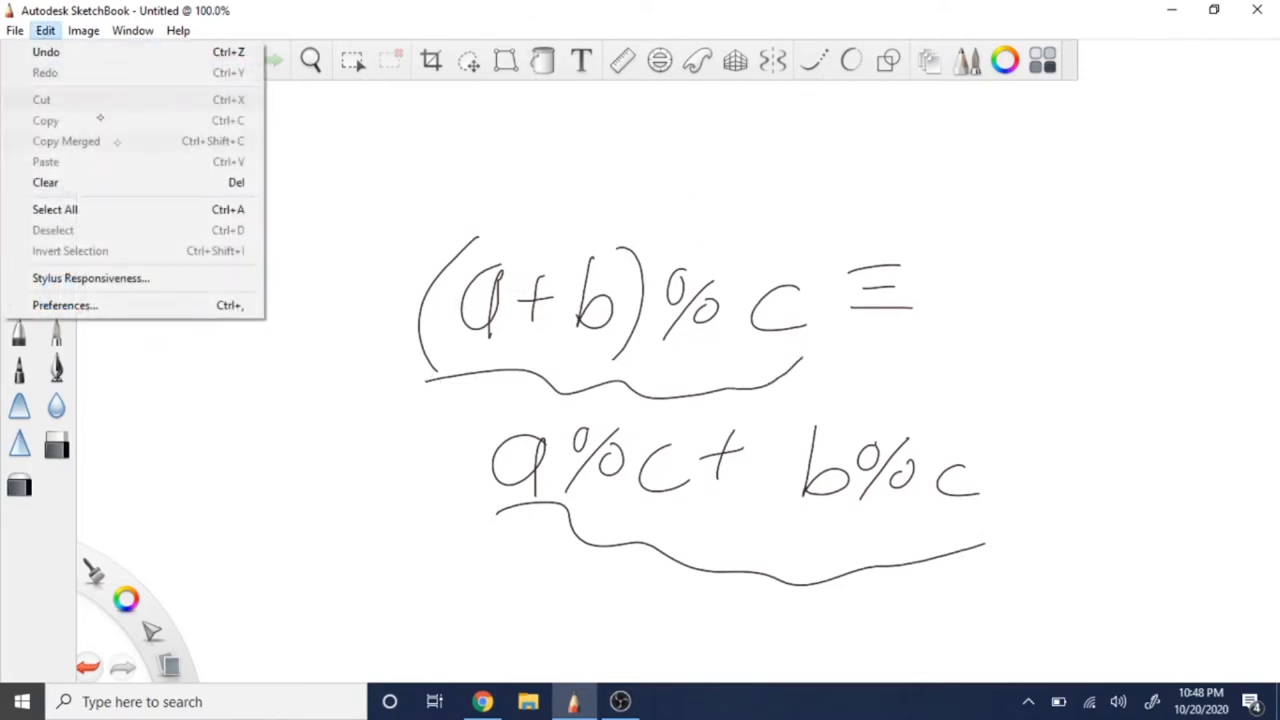
pyautogui.click(45, 182)
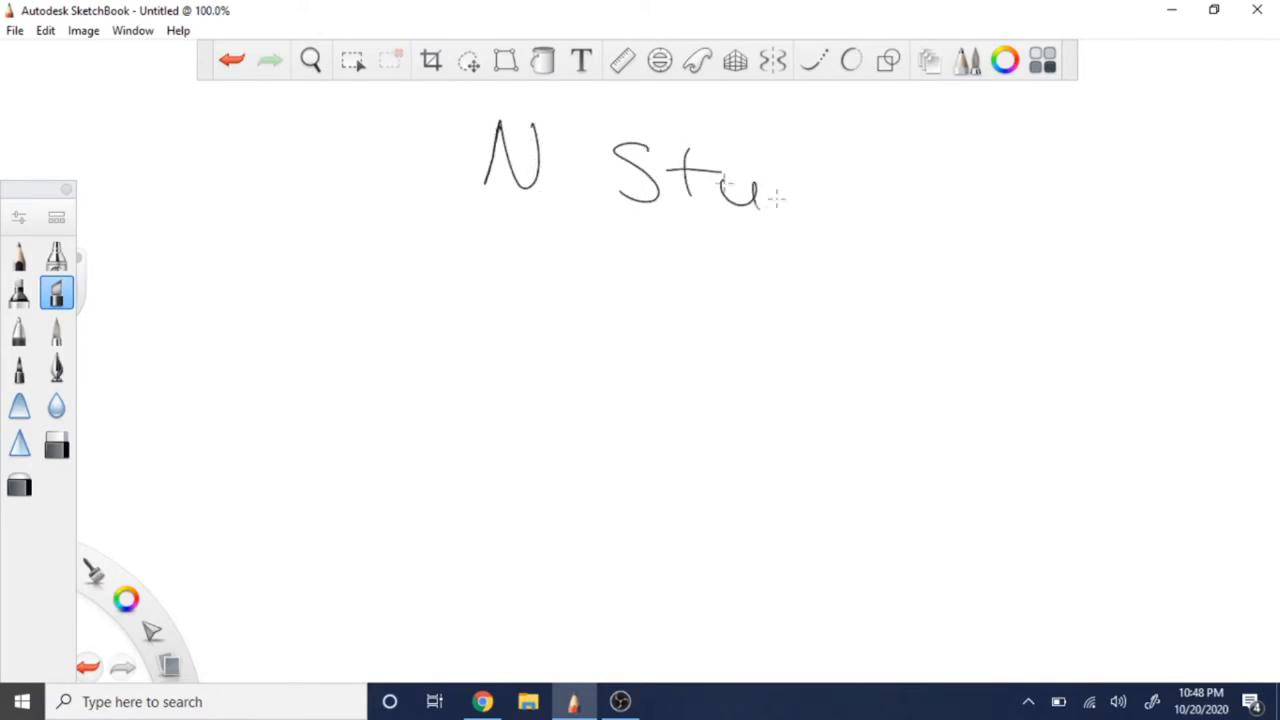
# Write 'N Students' with (Σ Ci for i=0 to N) % N == 0 beneath it
pyautogui.moveTo(760, 200); pyautogui.dragTo(960, 210)
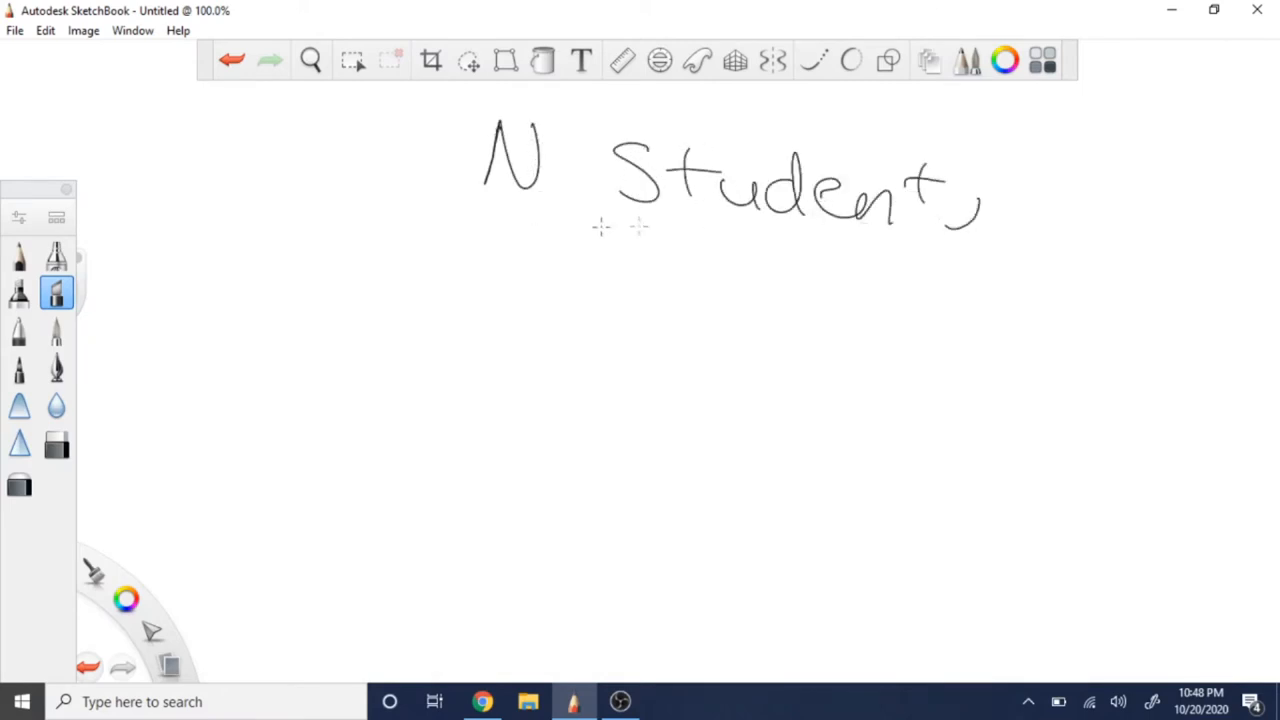
pyautogui.moveTo(497, 333)
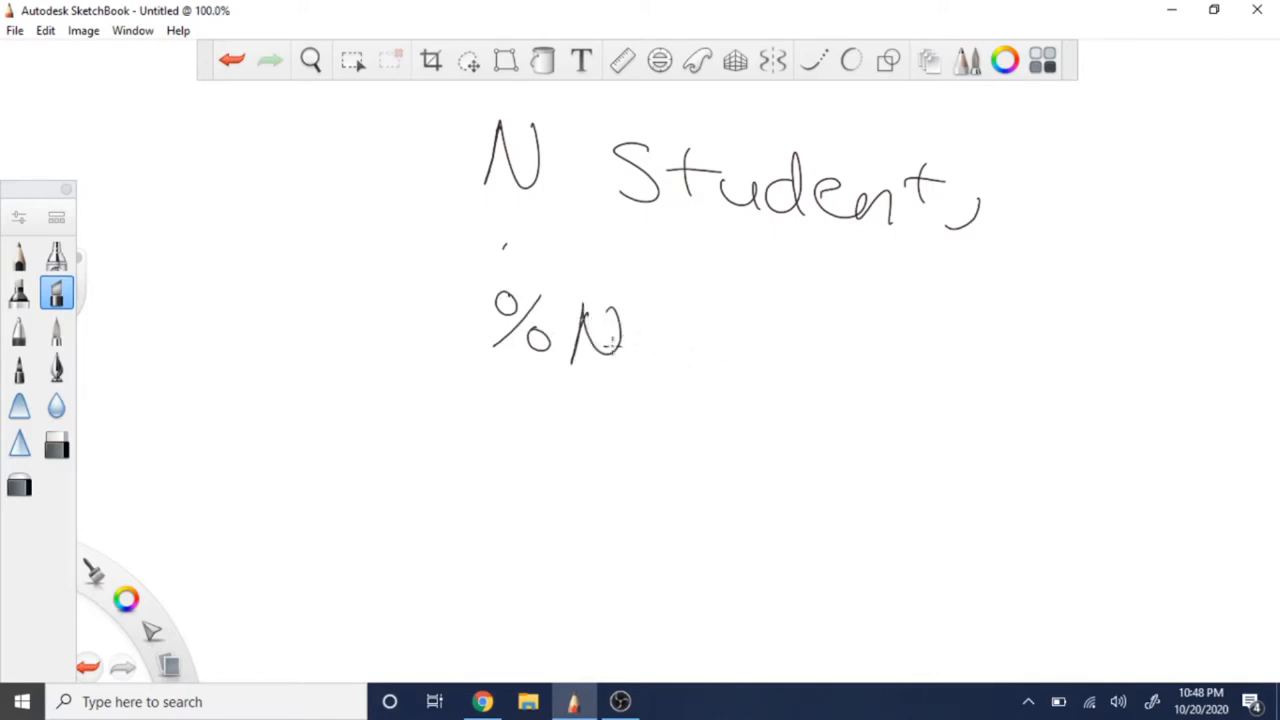
pyautogui.moveTo(642, 347)
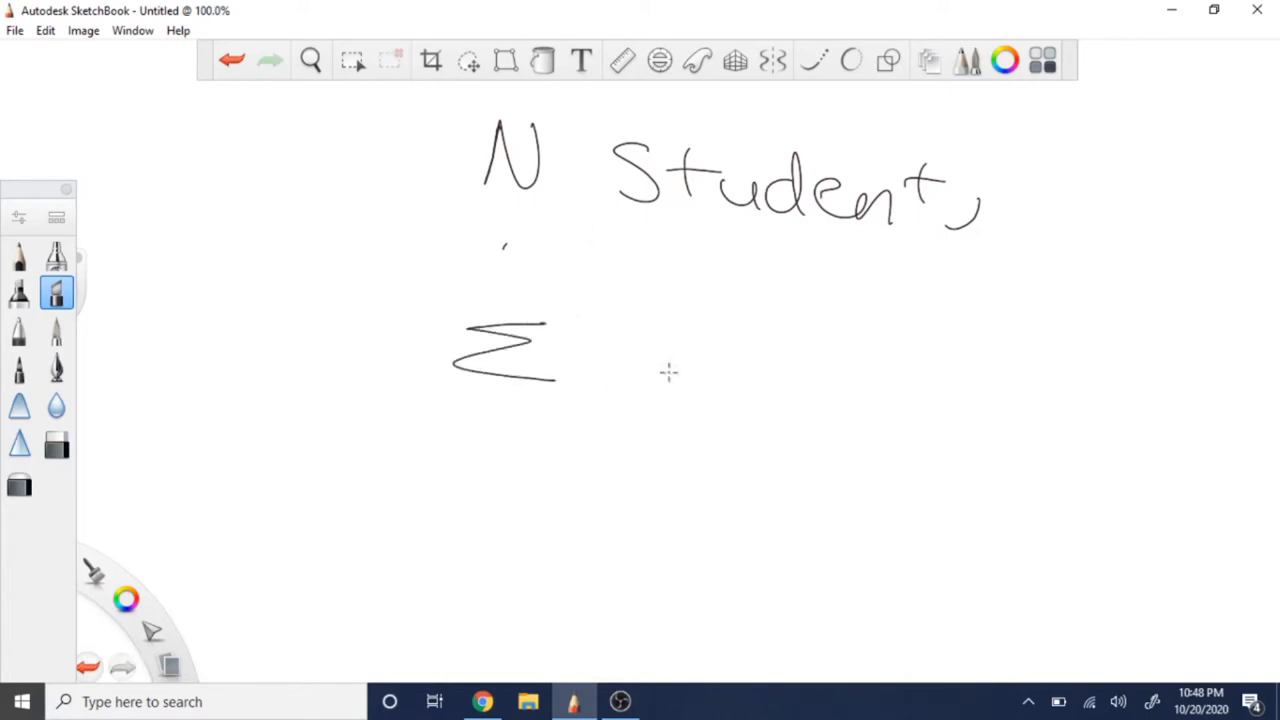
pyautogui.moveTo(585, 340); pyautogui.dragTo(625, 375)
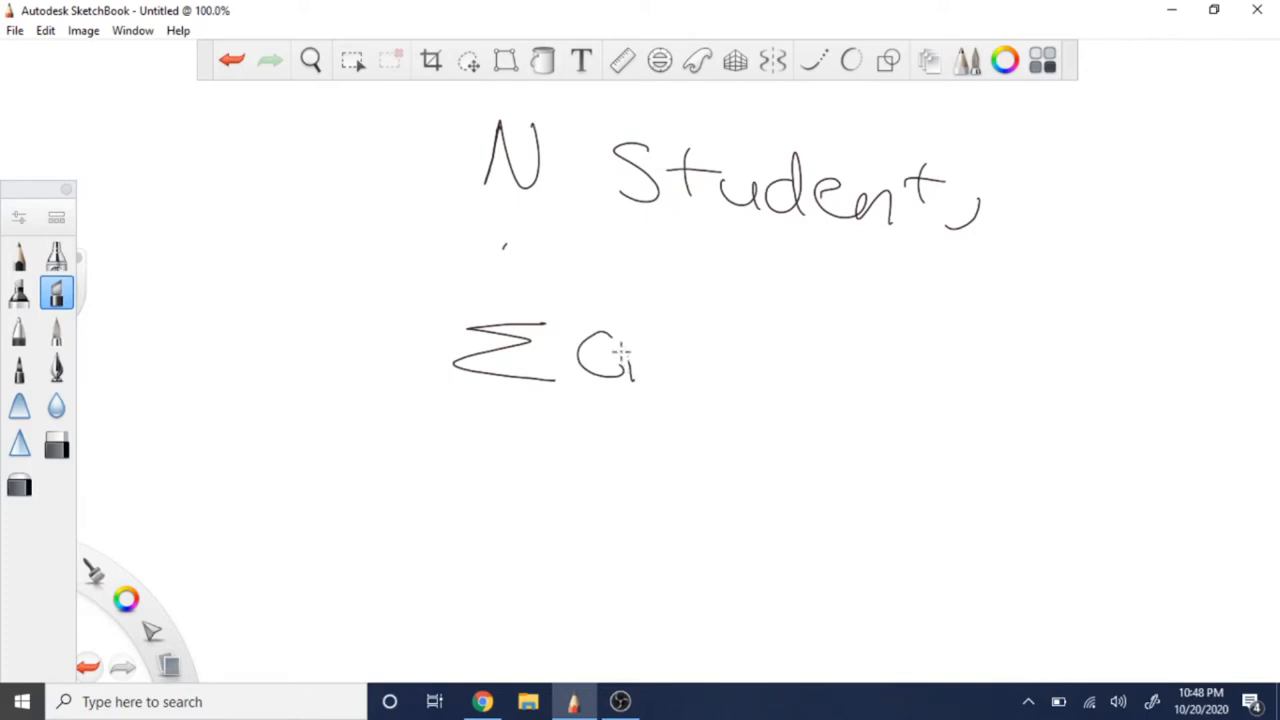
pyautogui.moveTo(503, 405)
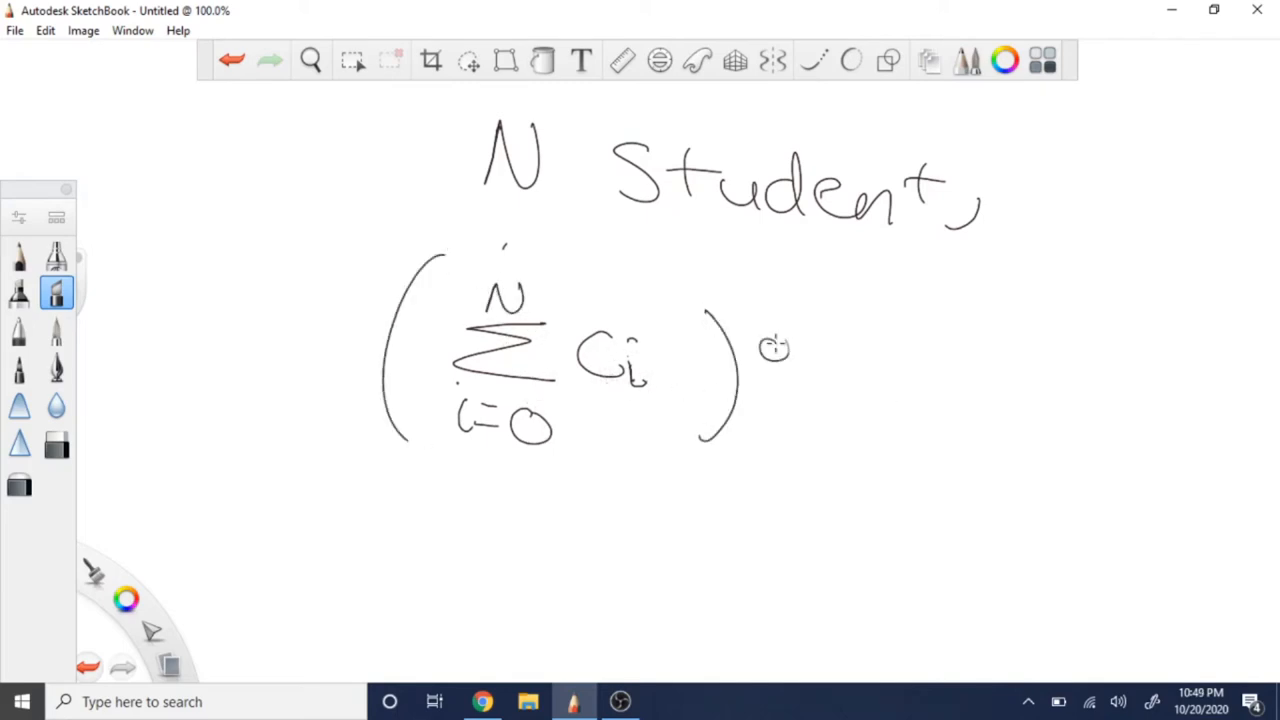
pyautogui.moveTo(790, 330); pyautogui.dragTo(840, 400)
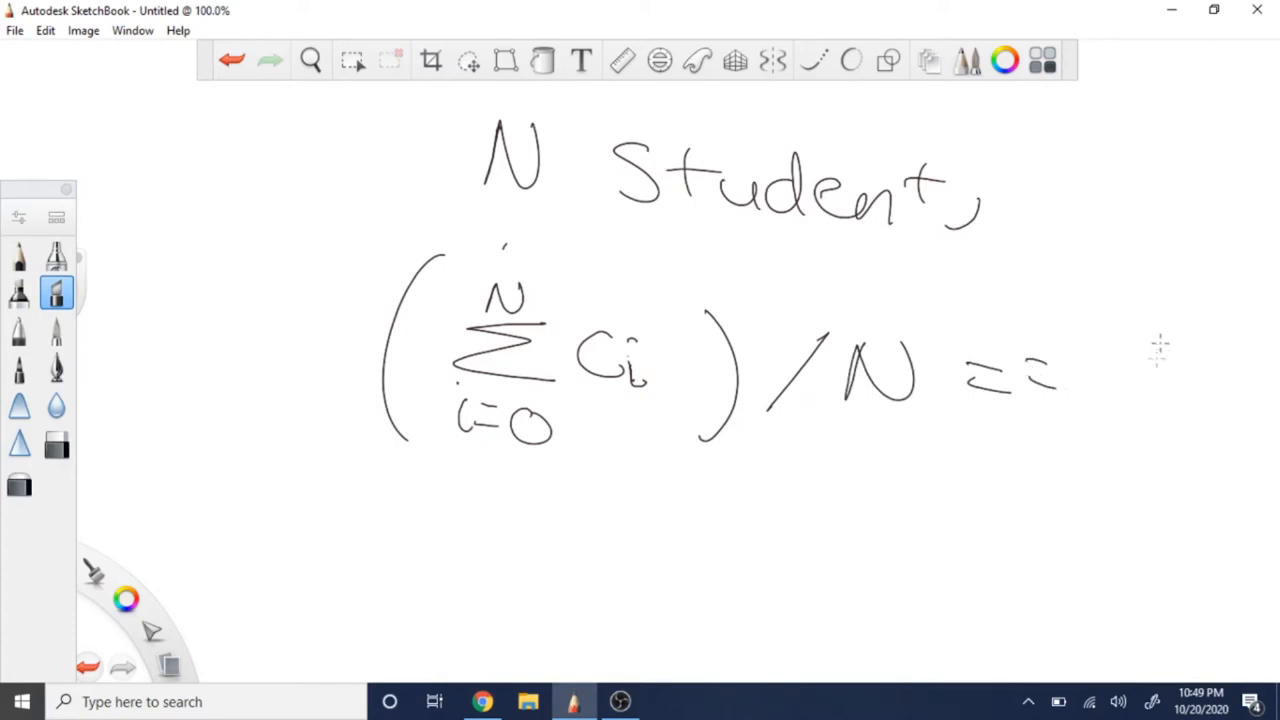
pyautogui.moveTo(1125, 375)
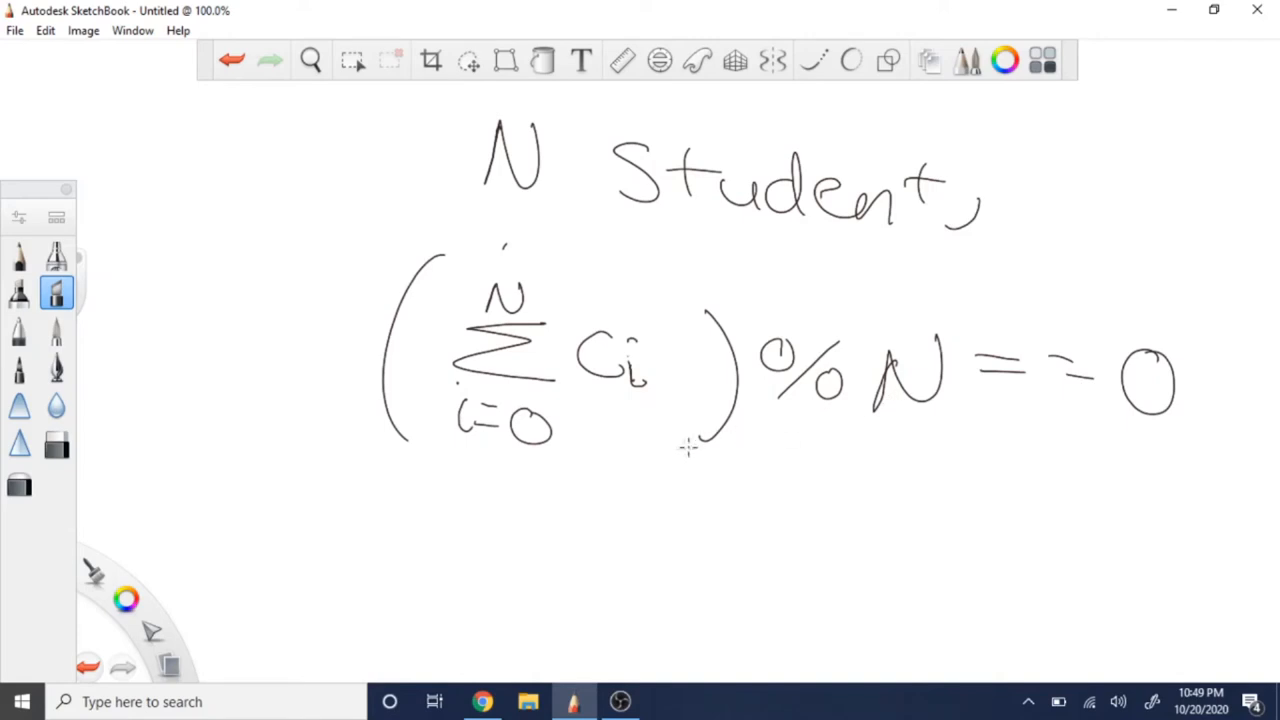
pyautogui.moveTo(655, 400)
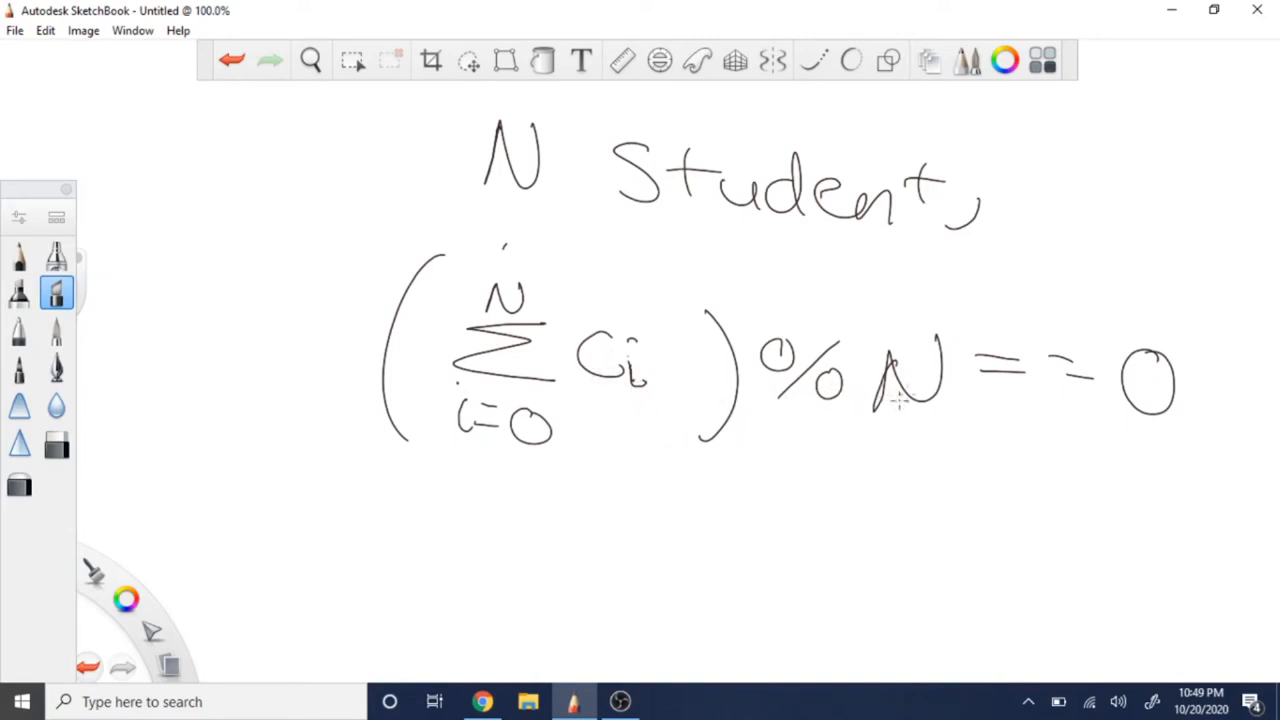
pyautogui.moveTo(830, 365)
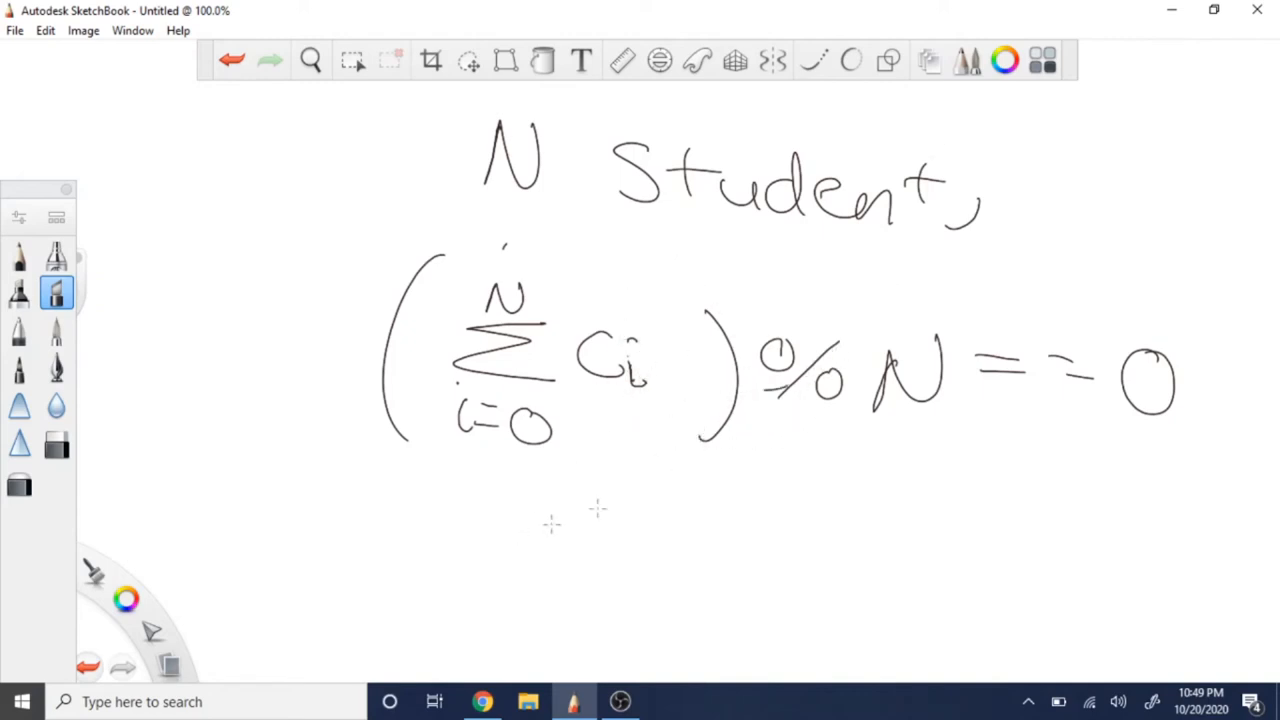
pyautogui.moveTo(667, 338)
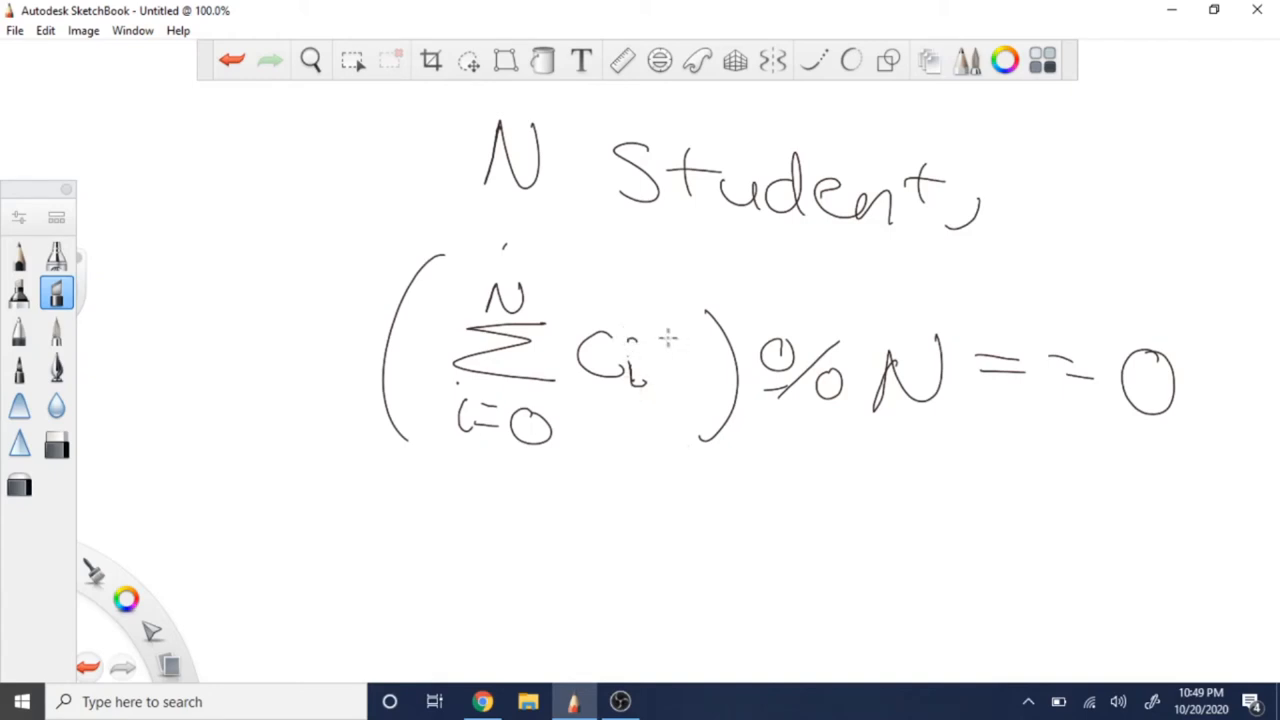
pyautogui.moveTo(638, 388)
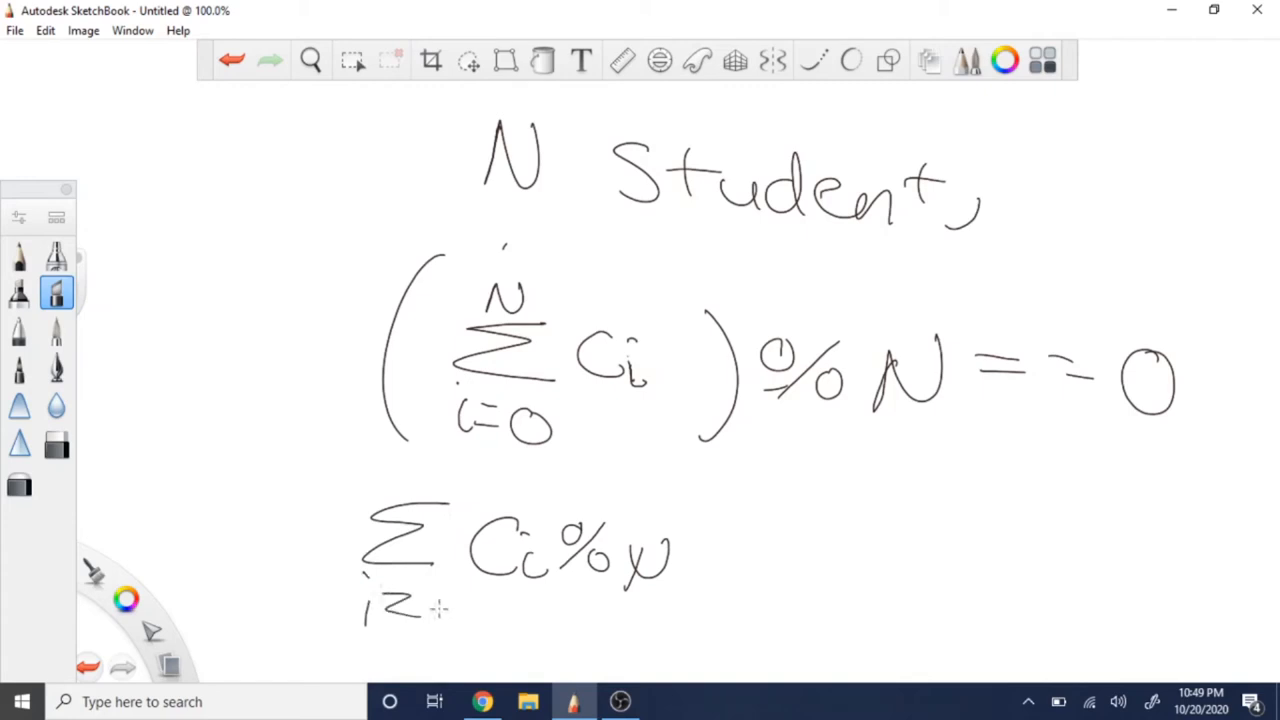
# Add summation limits and '== 0' to complete (Σ Ci%N) % N == 0
pyautogui.moveTo(430, 470); pyautogui.dragTo(450, 630)
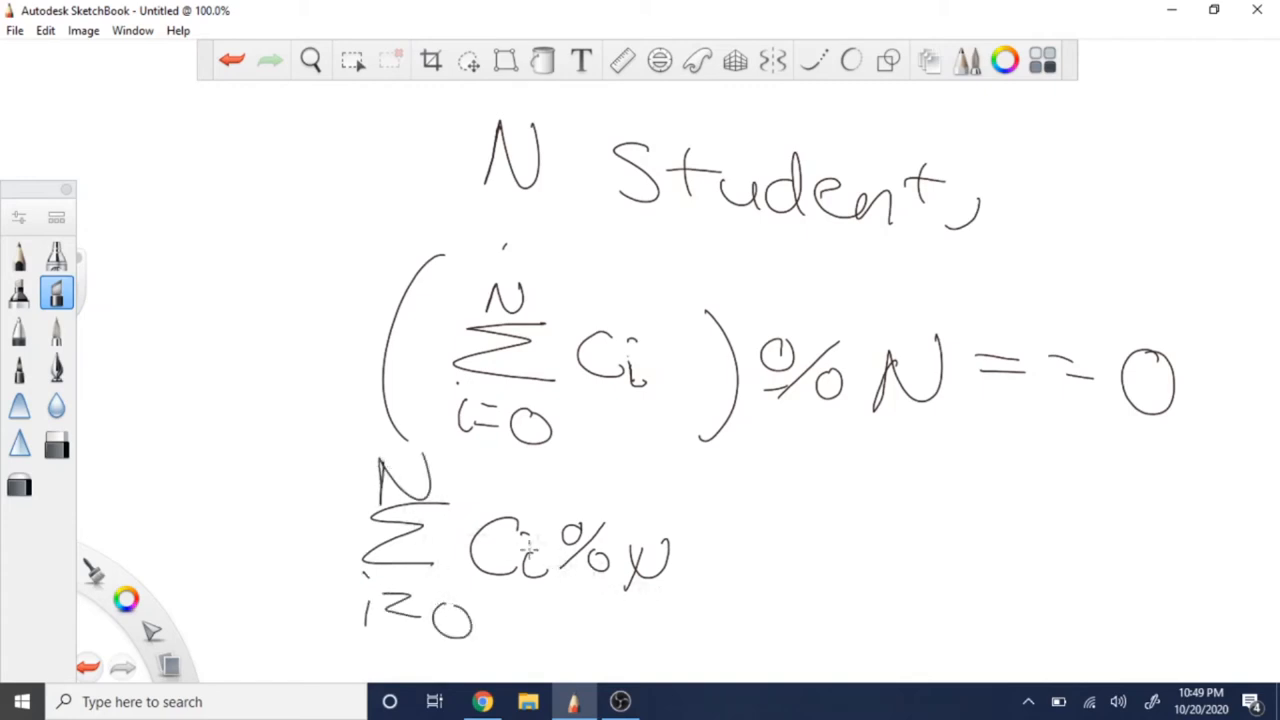
pyautogui.moveTo(555, 525)
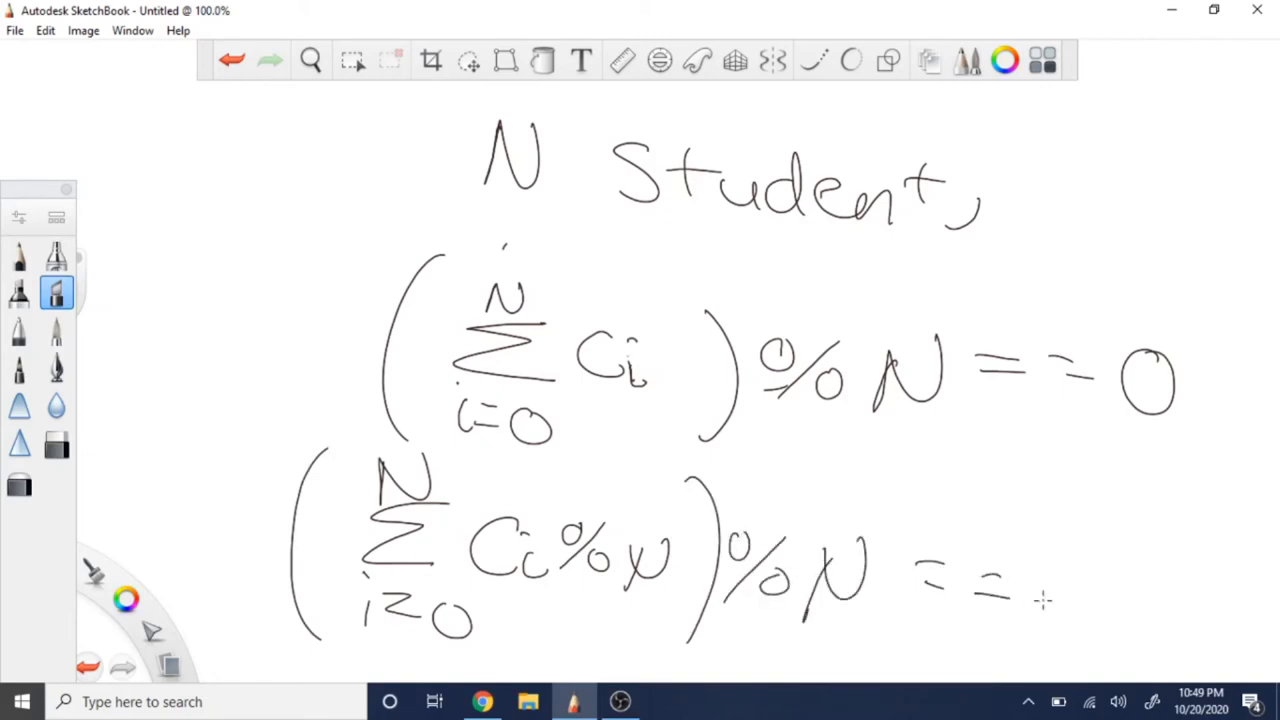
pyautogui.moveTo(1030, 600); pyautogui.dragTo(1090, 600)
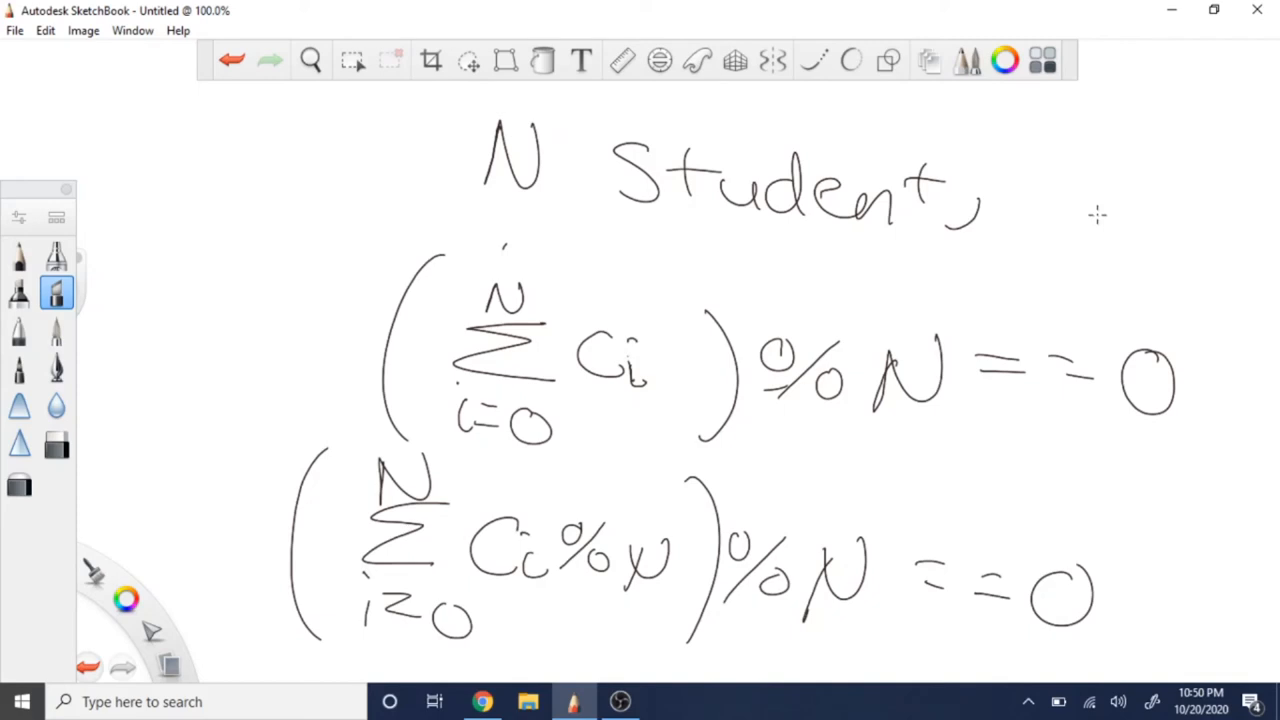
pyautogui.moveTo(1140, 184)
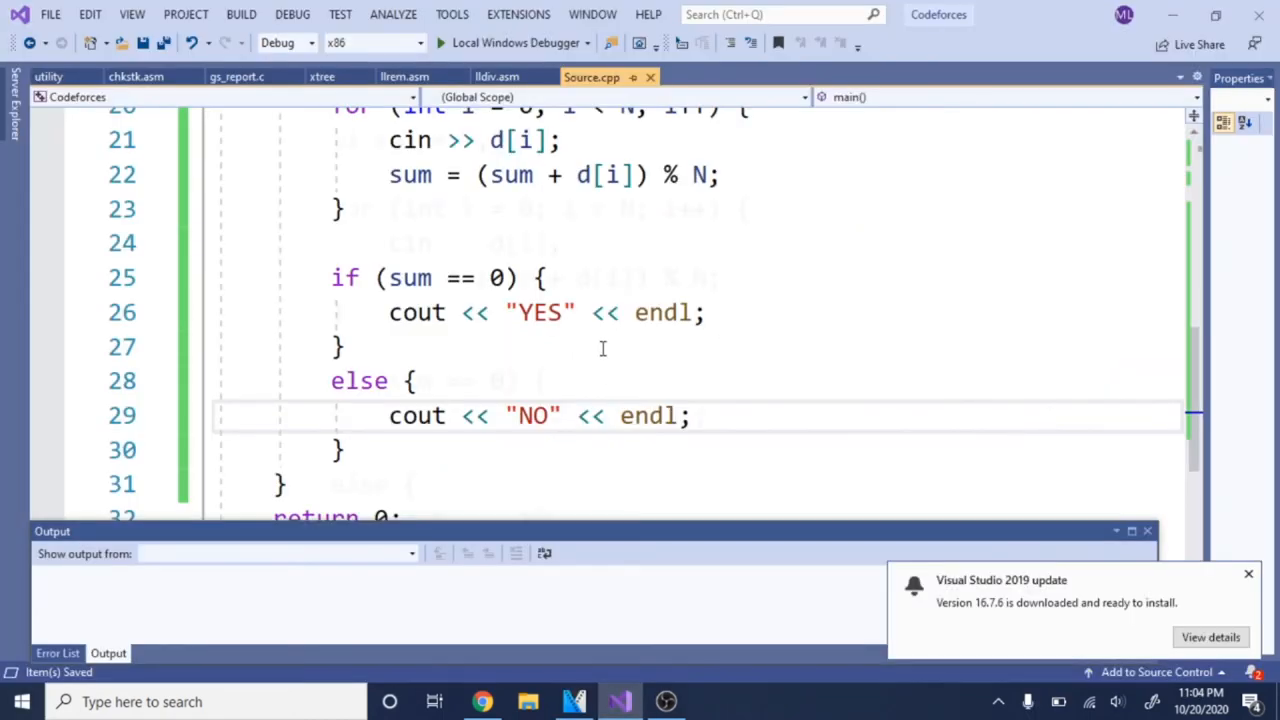
pyautogui.scroll(3)
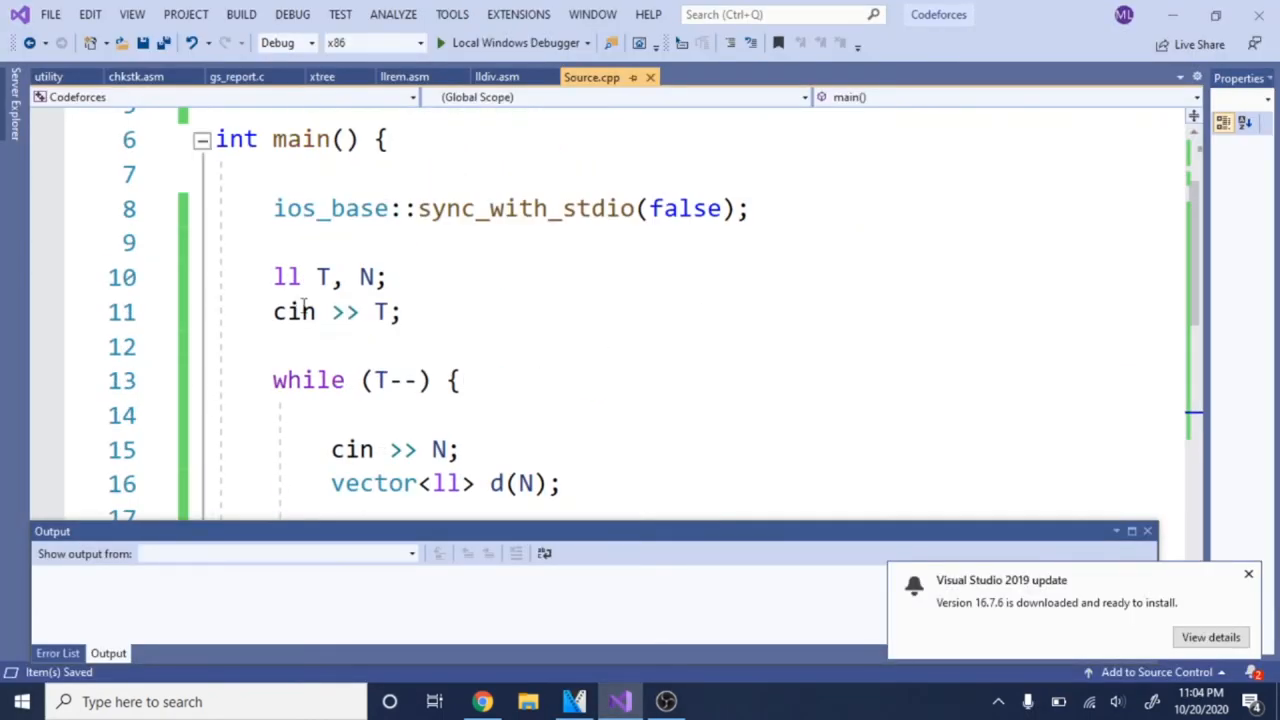
pyautogui.scroll(-3)
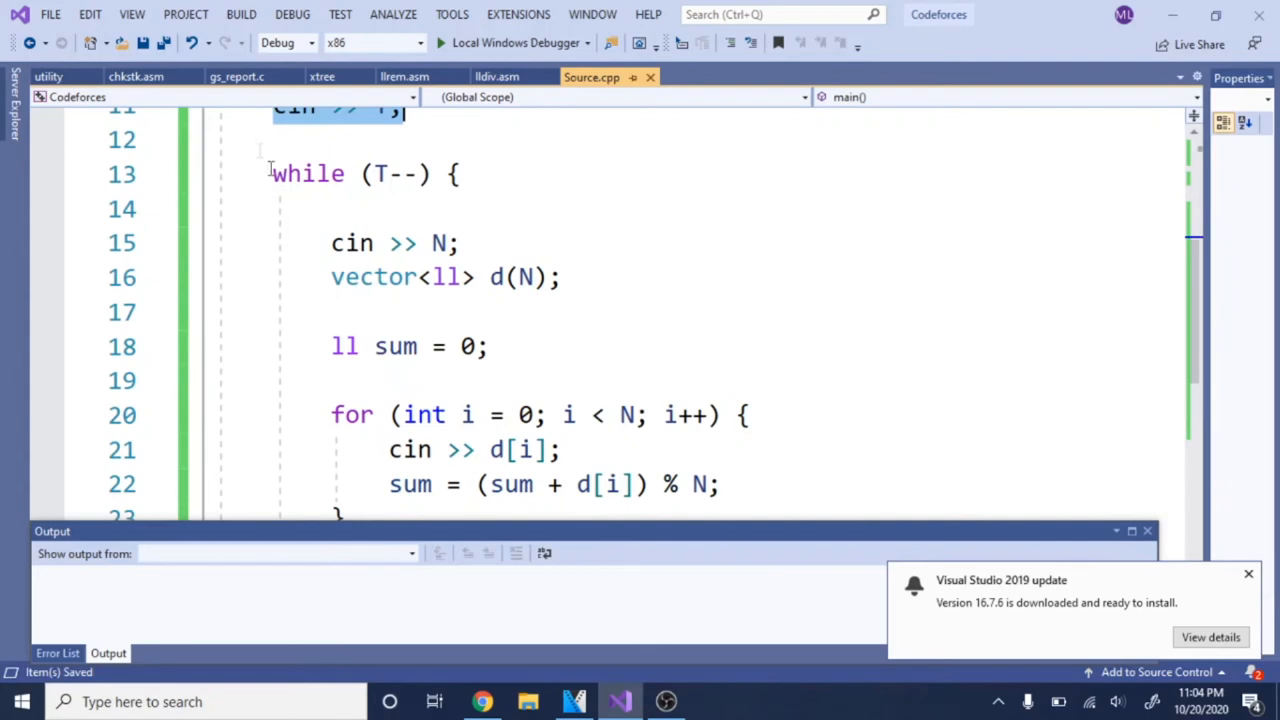
pyautogui.click(460, 243)
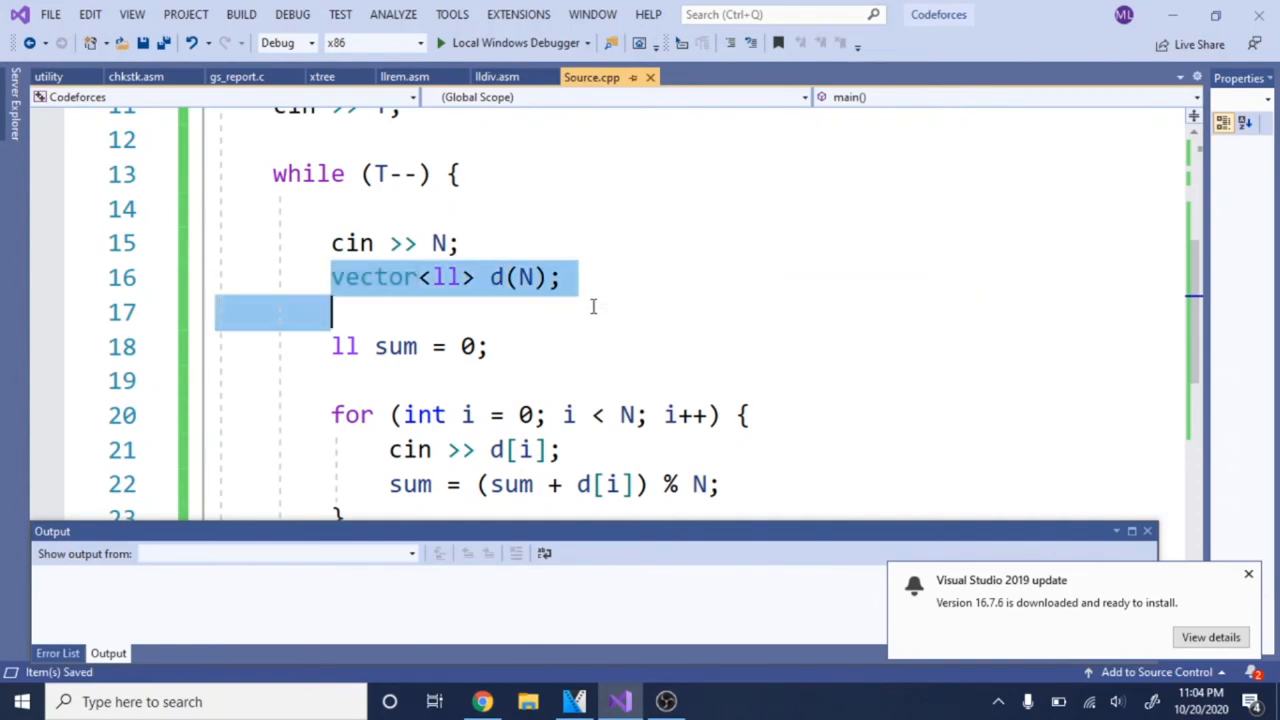
pyautogui.moveTo(485, 305)
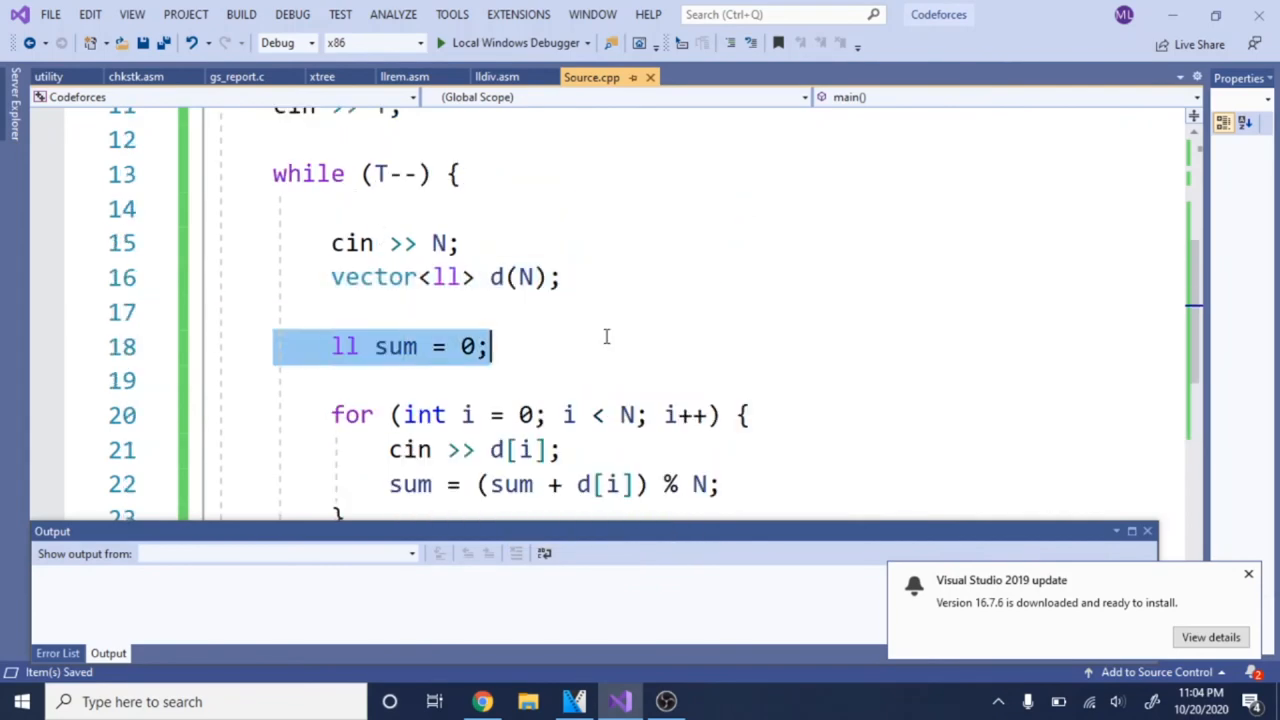
pyautogui.scroll(-3)
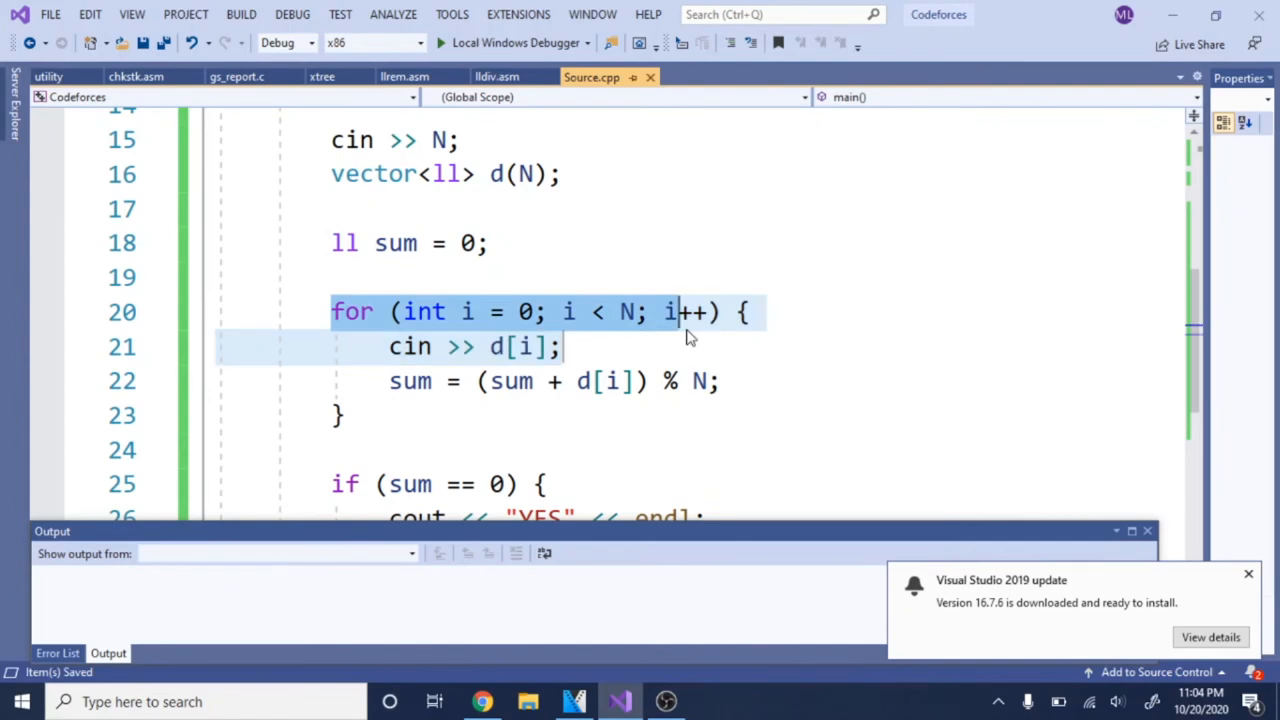
pyautogui.click(622, 312)
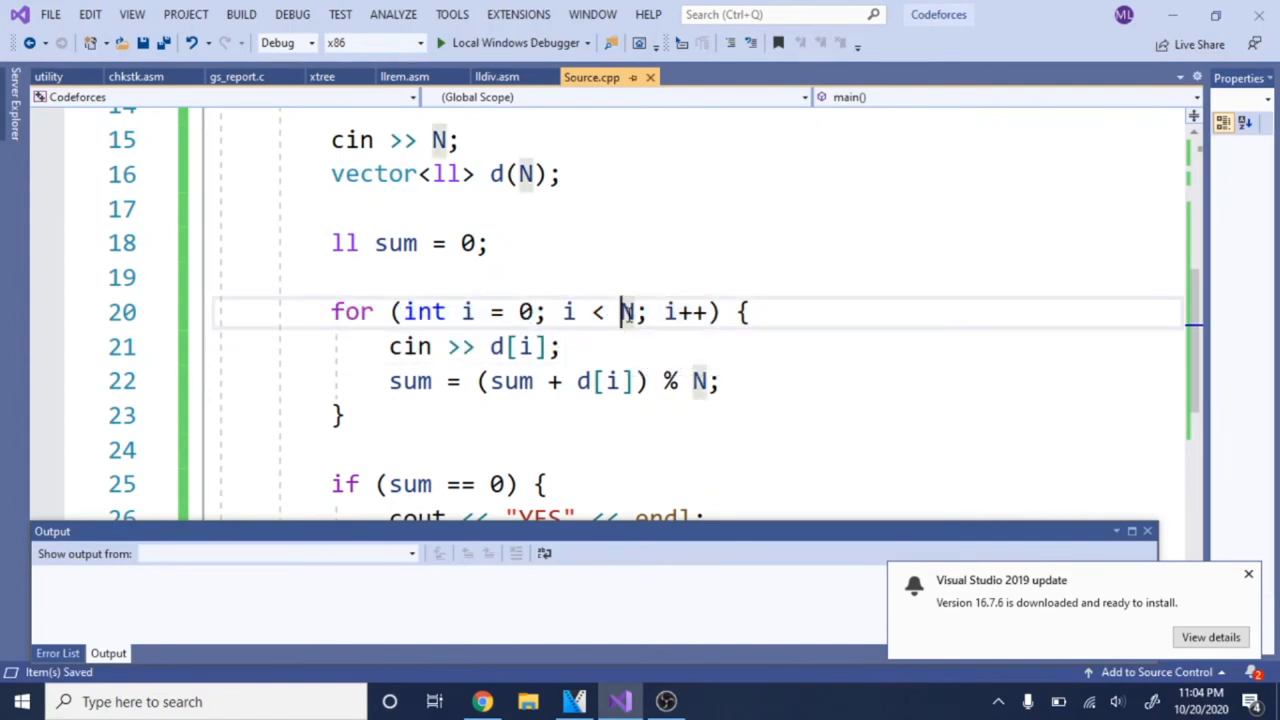
pyautogui.tripleClick(475, 346)
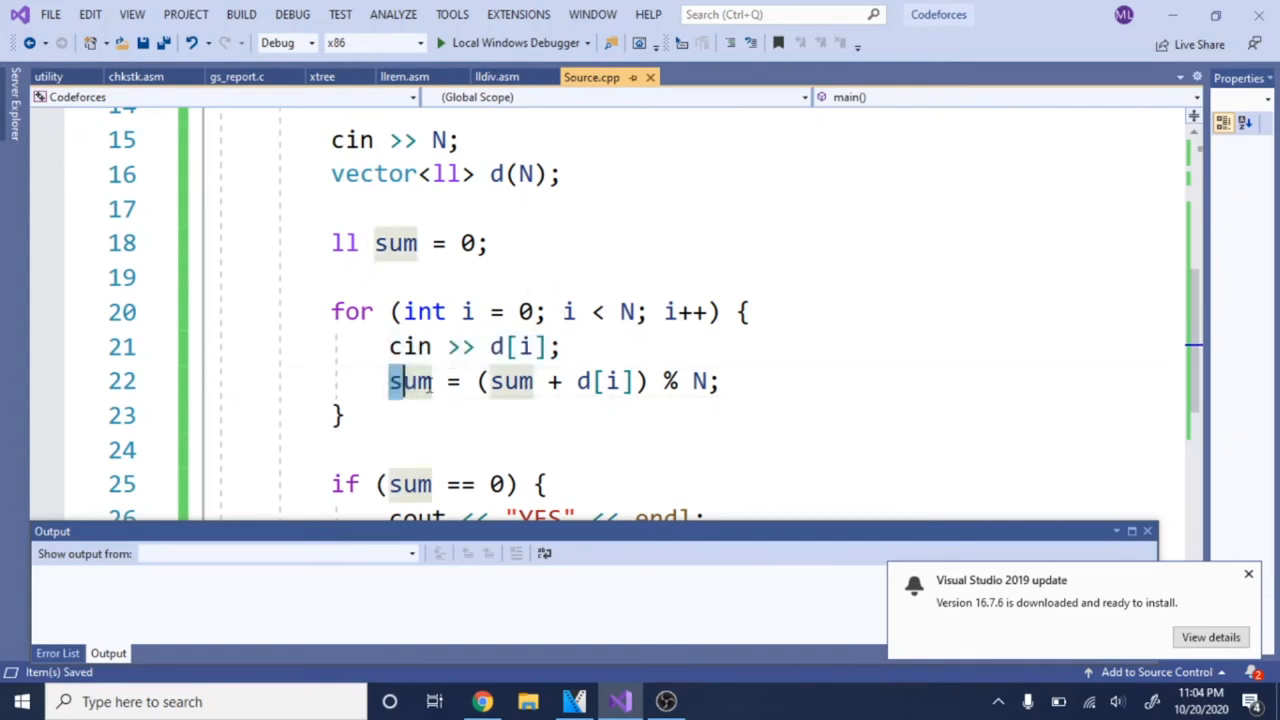
pyautogui.moveTo(511, 381)
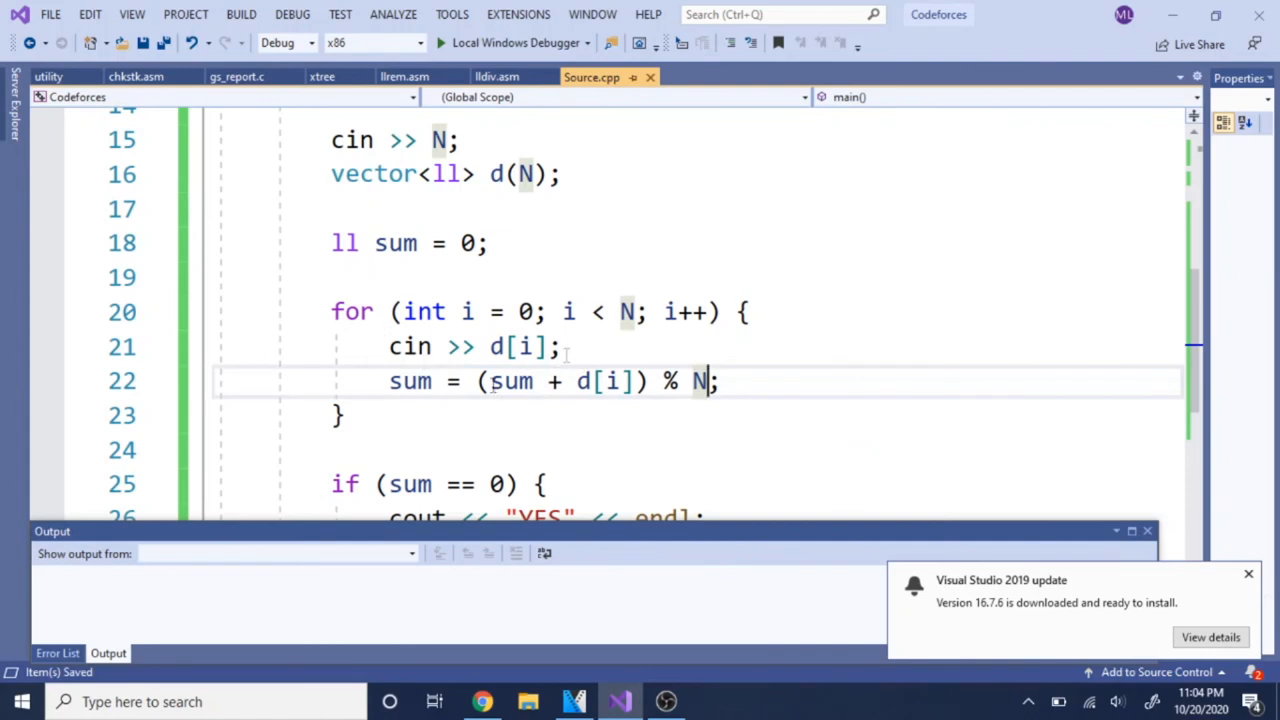
pyautogui.moveTo(510, 427)
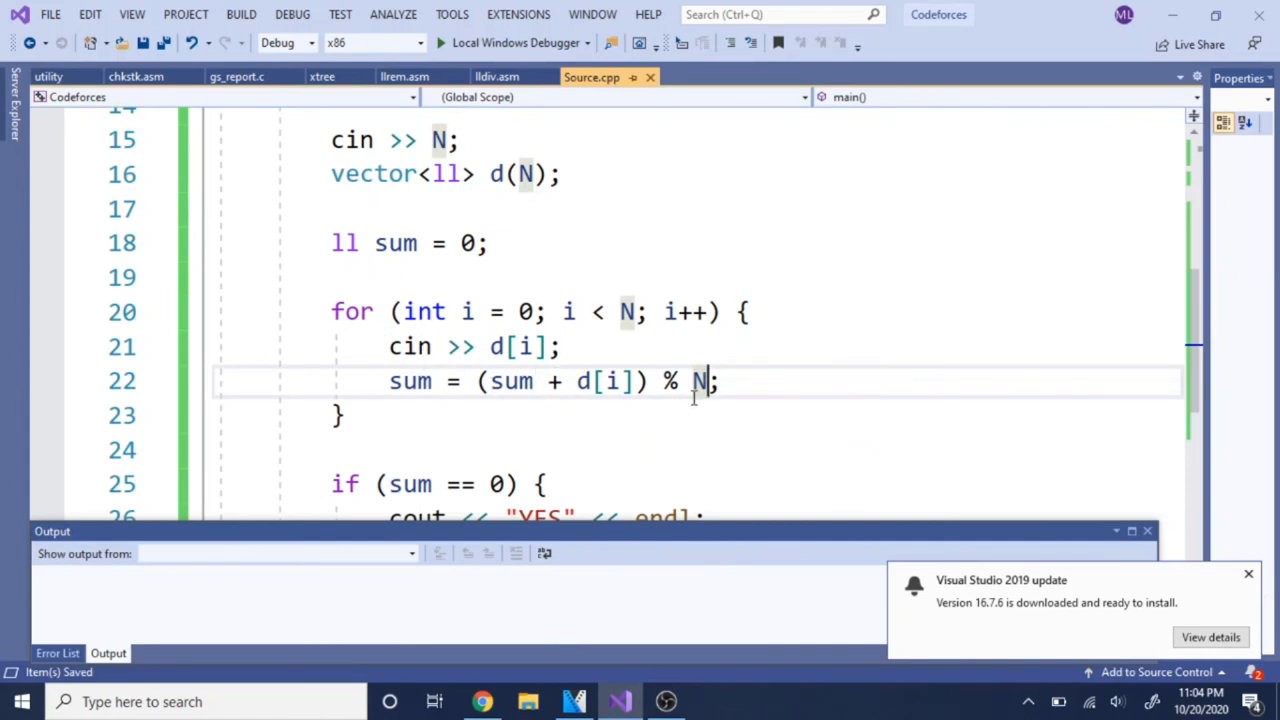
pyautogui.moveTo(535, 407)
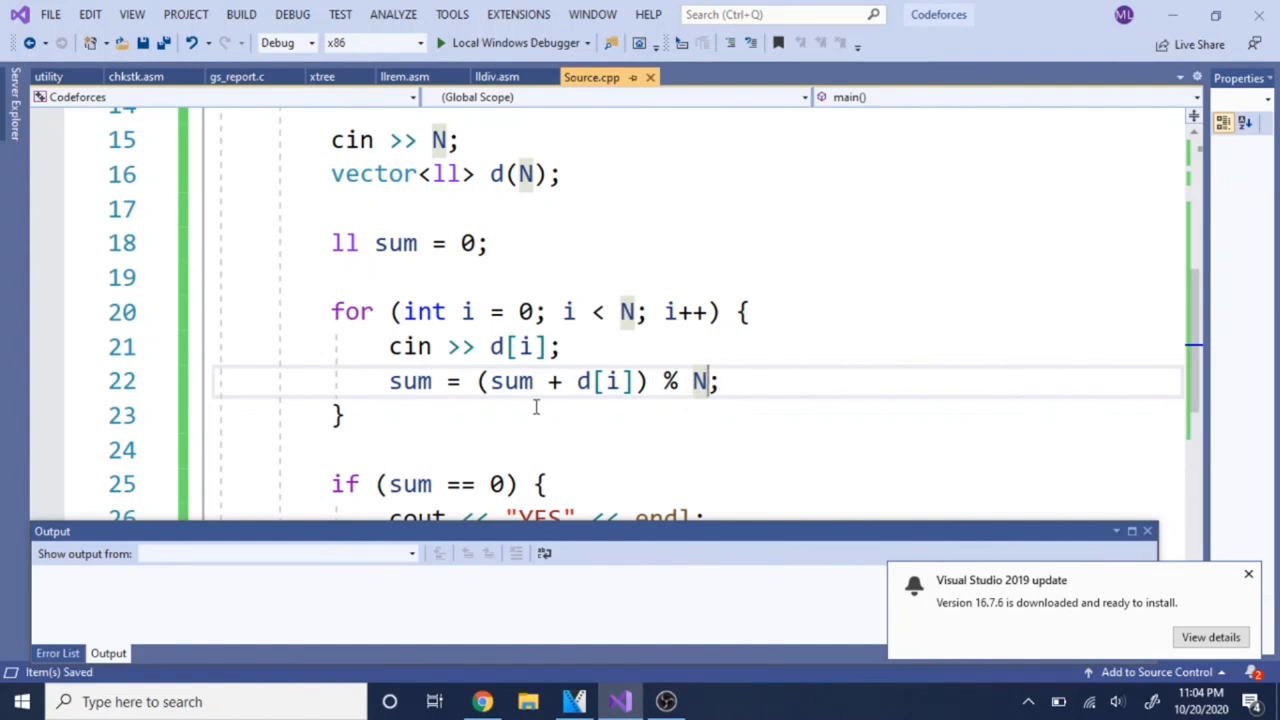
# Scroll to the end of Source.cpp, pointing out the else branch printing NO
pyautogui.scroll(-3)
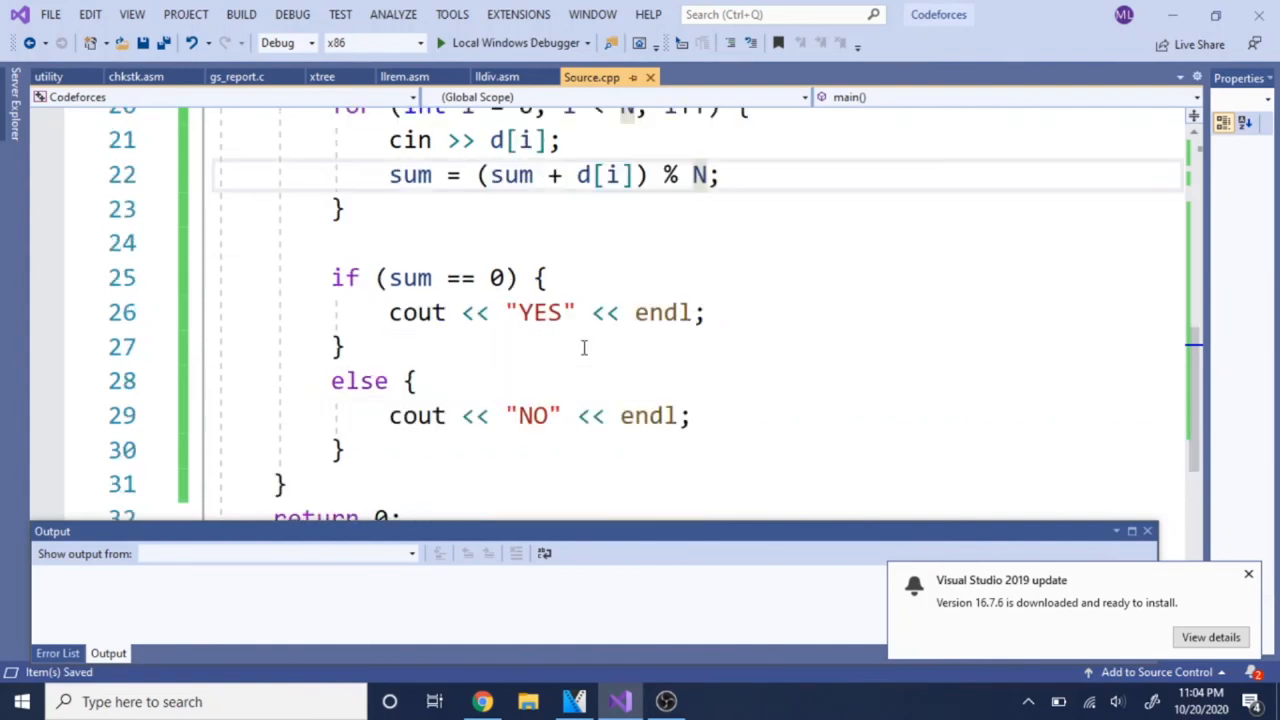
pyautogui.moveTo(540, 312)
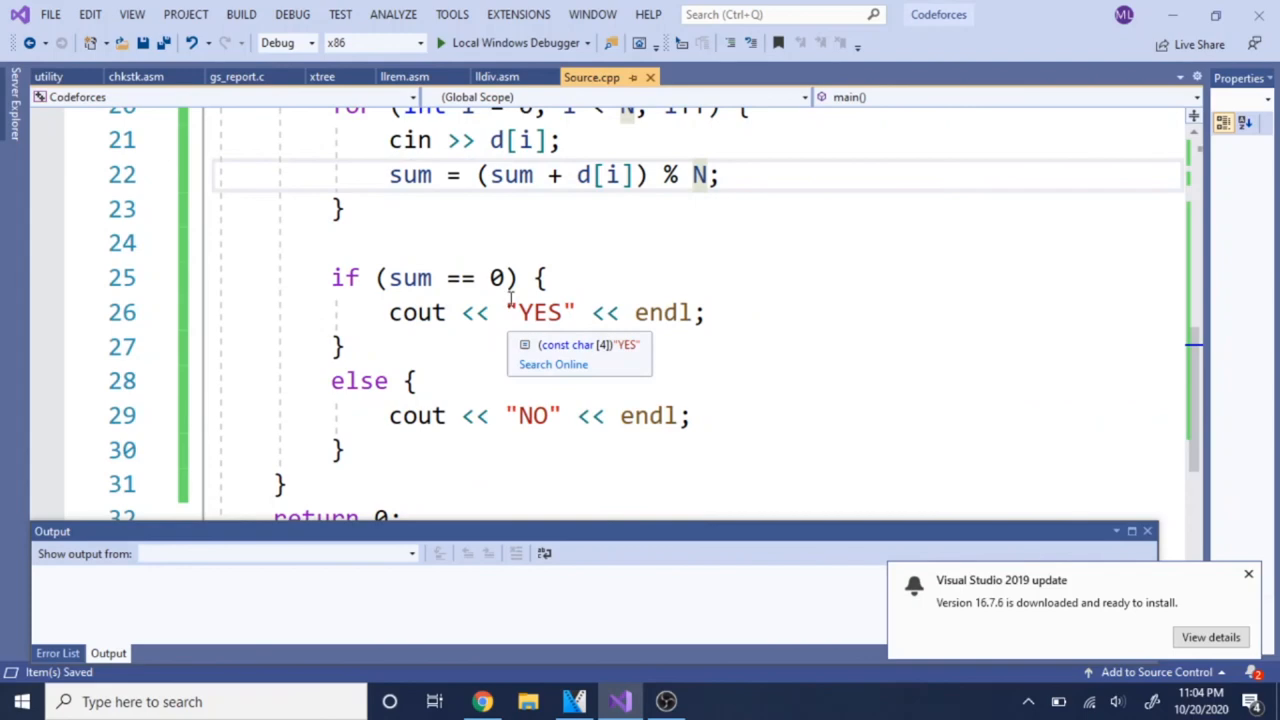
pyautogui.click(418, 381)
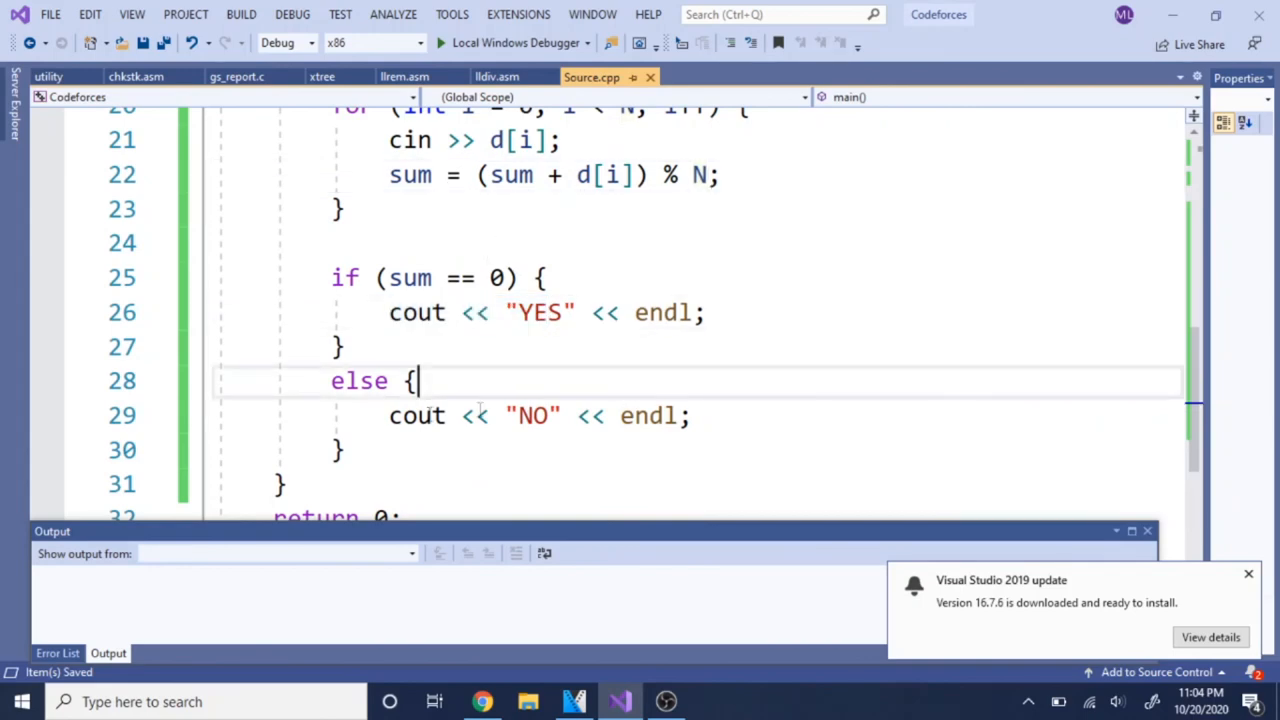
pyautogui.scroll(-3)
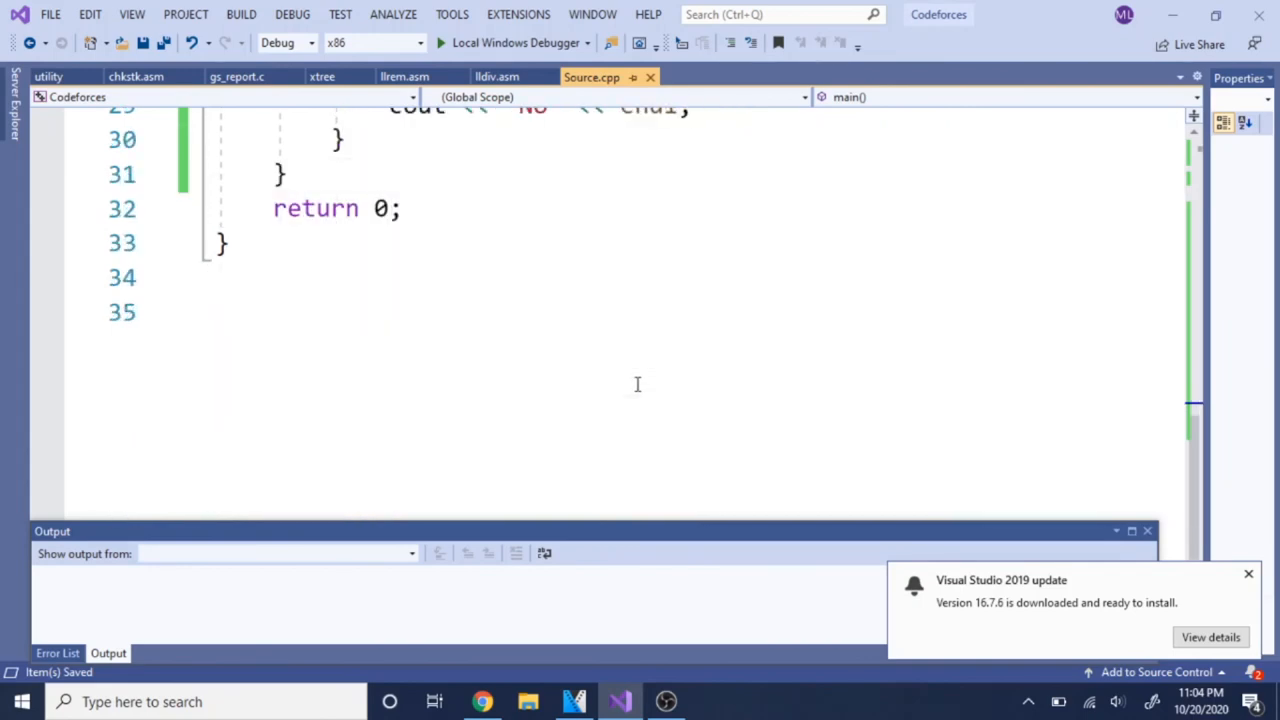
# Switch to the SPOJ Candy III submission page and scroll through the pasted solution
pyautogui.click(482, 701)
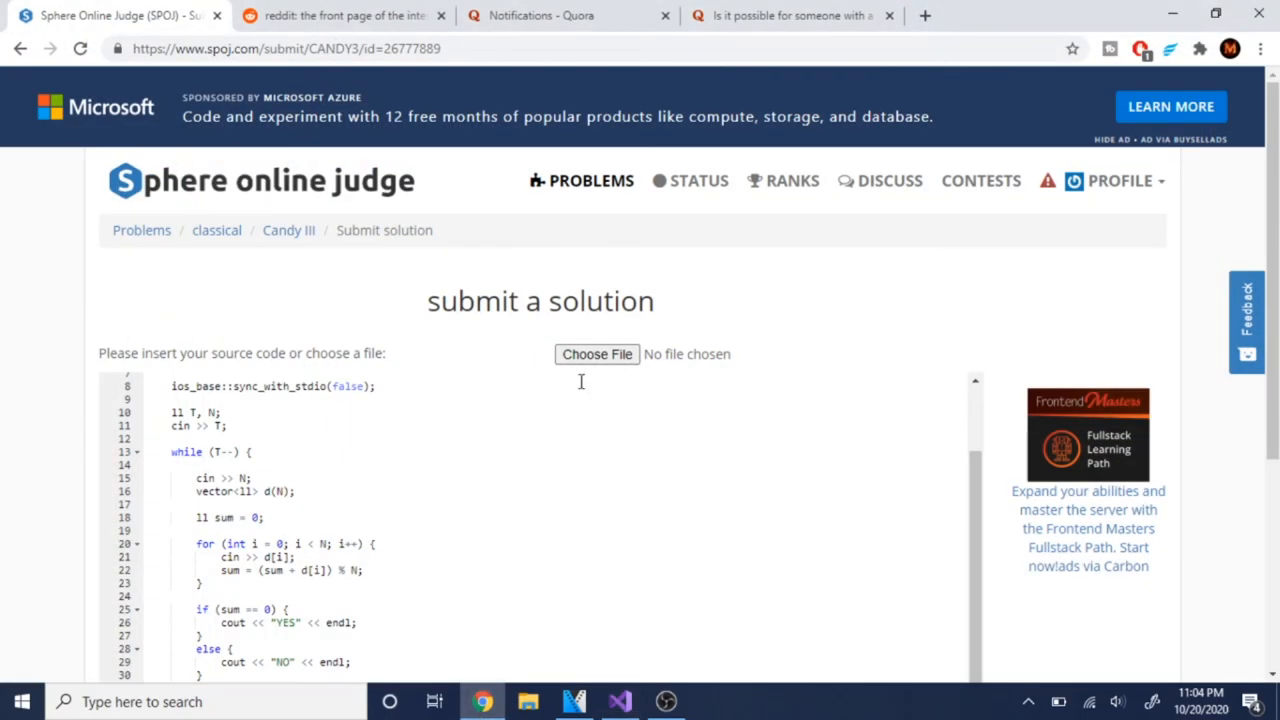
pyautogui.scroll(-3)
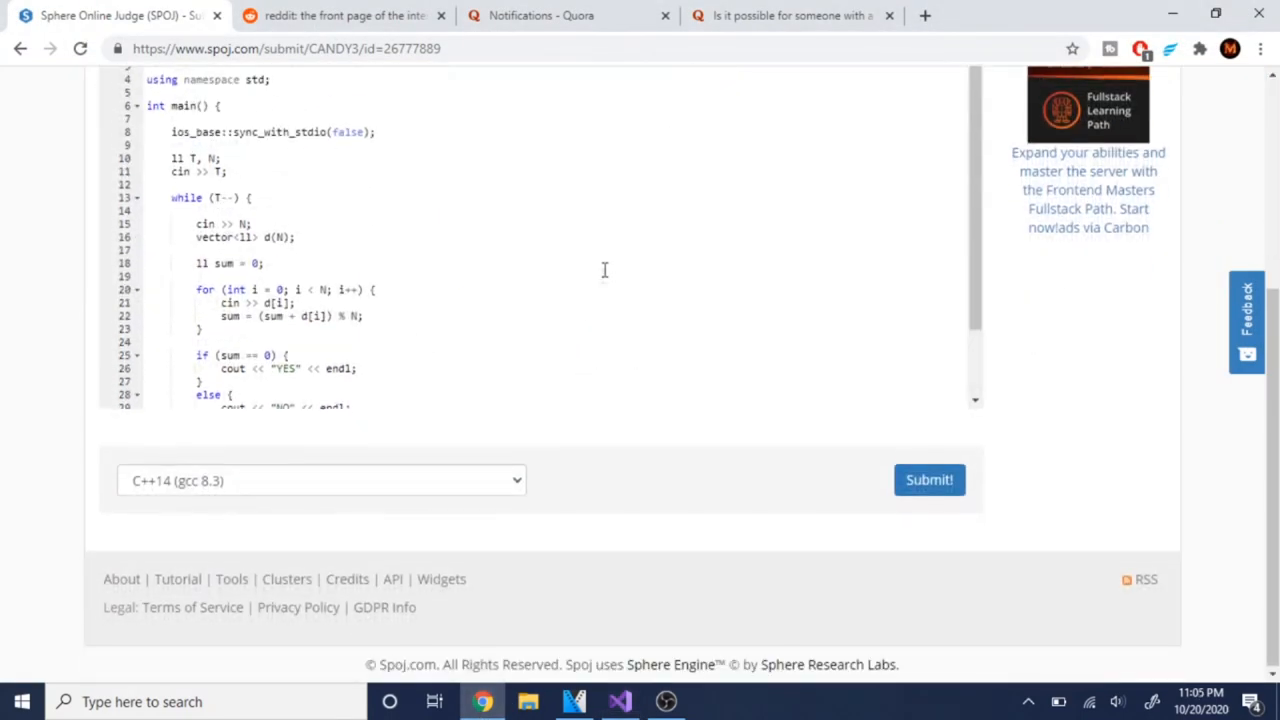
pyautogui.scroll(3)
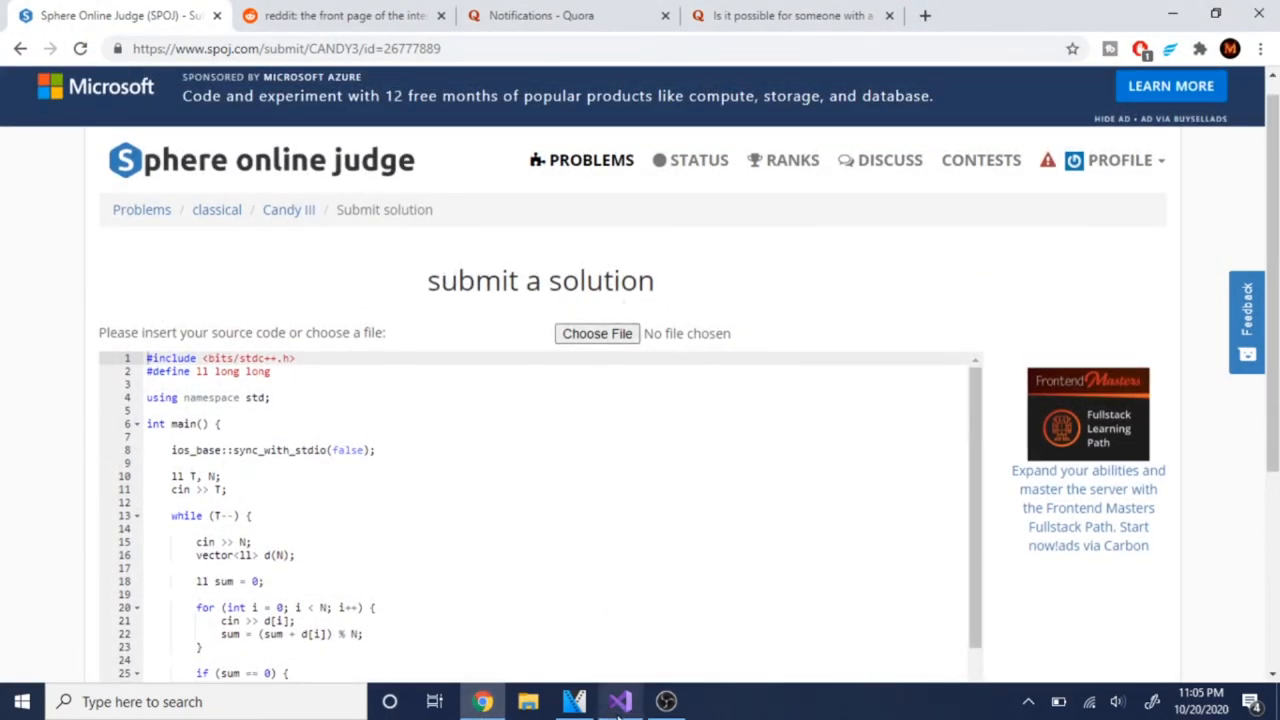
pyautogui.click(666, 701)
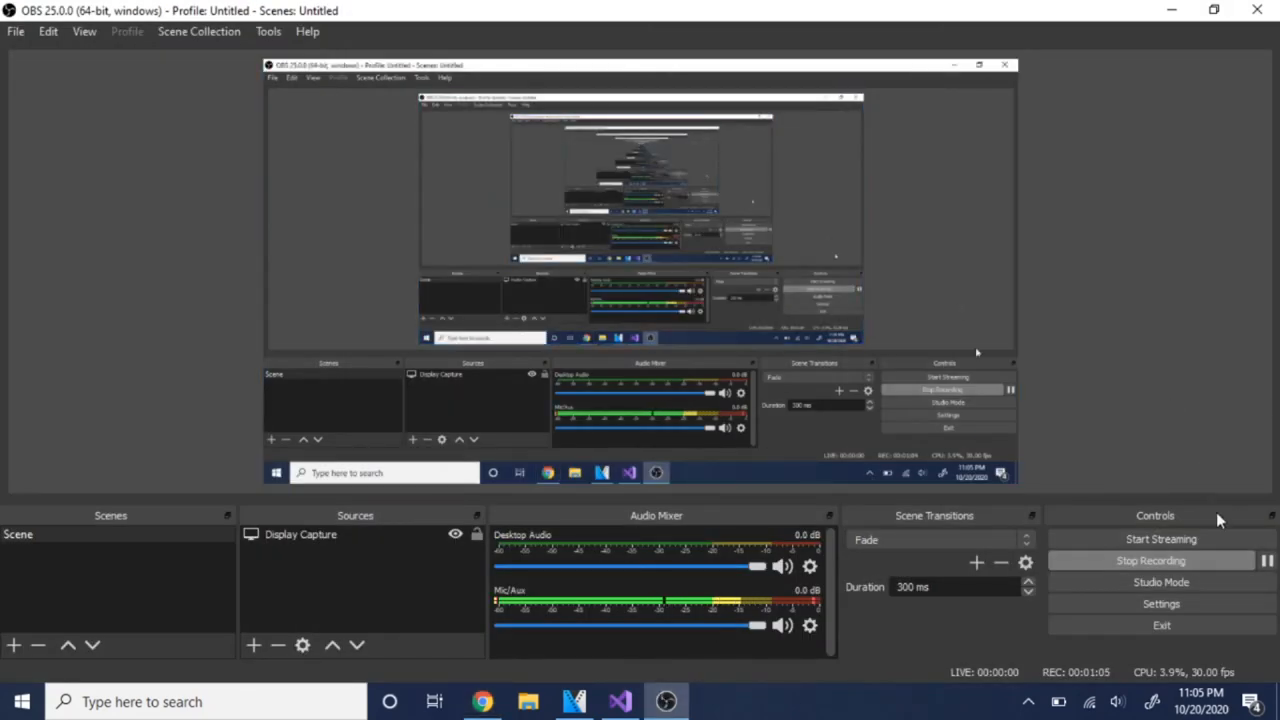